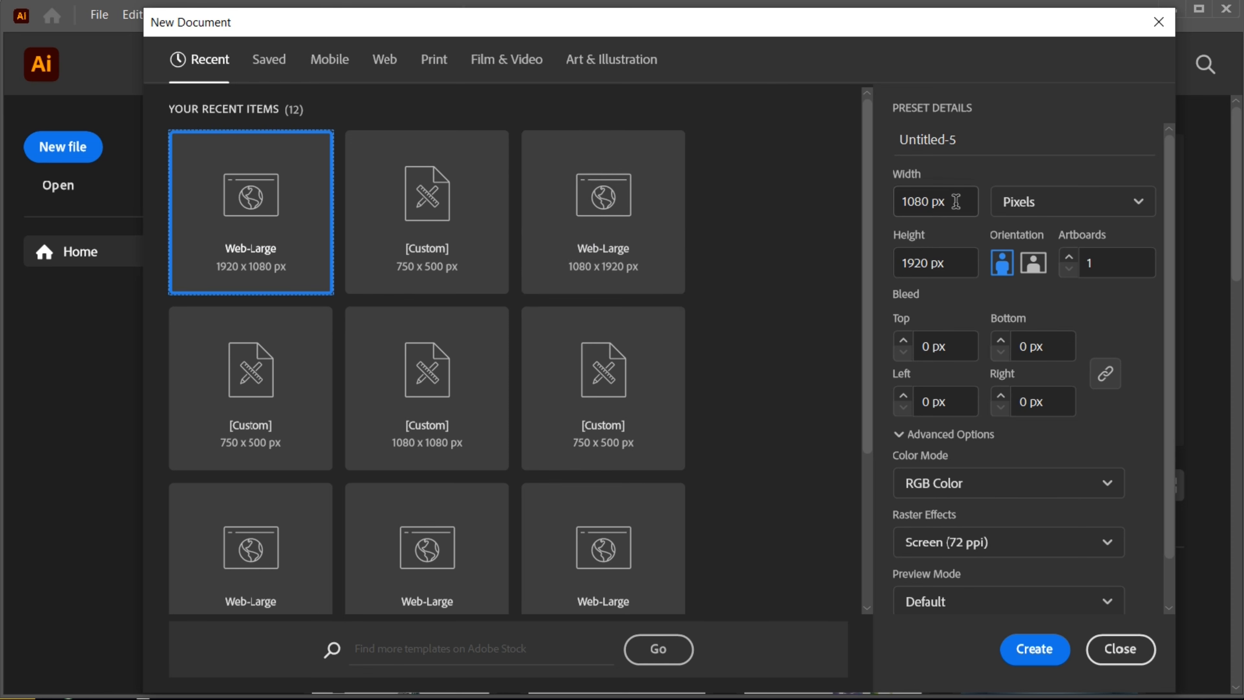
Create a new landscape document 1920 px wide by 1080 px high.
{"action": "left_click", "coordinate": [1033, 263]}
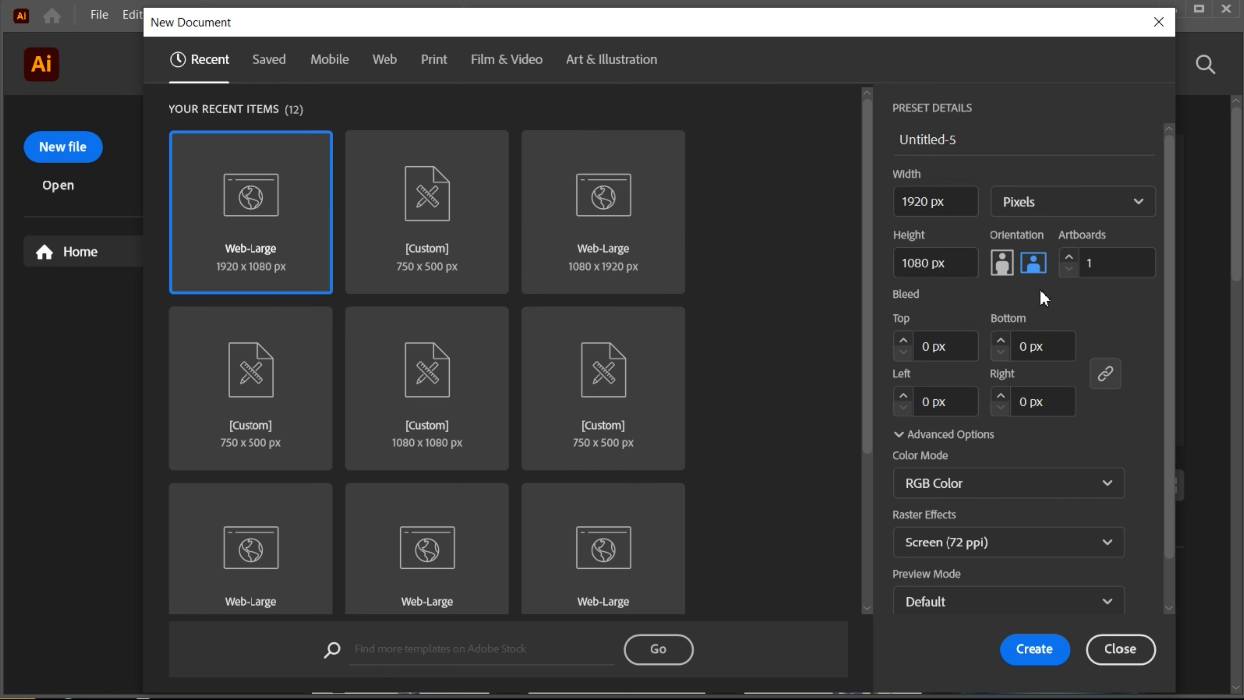
{"action": "left_click", "coordinate": [1035, 649]}
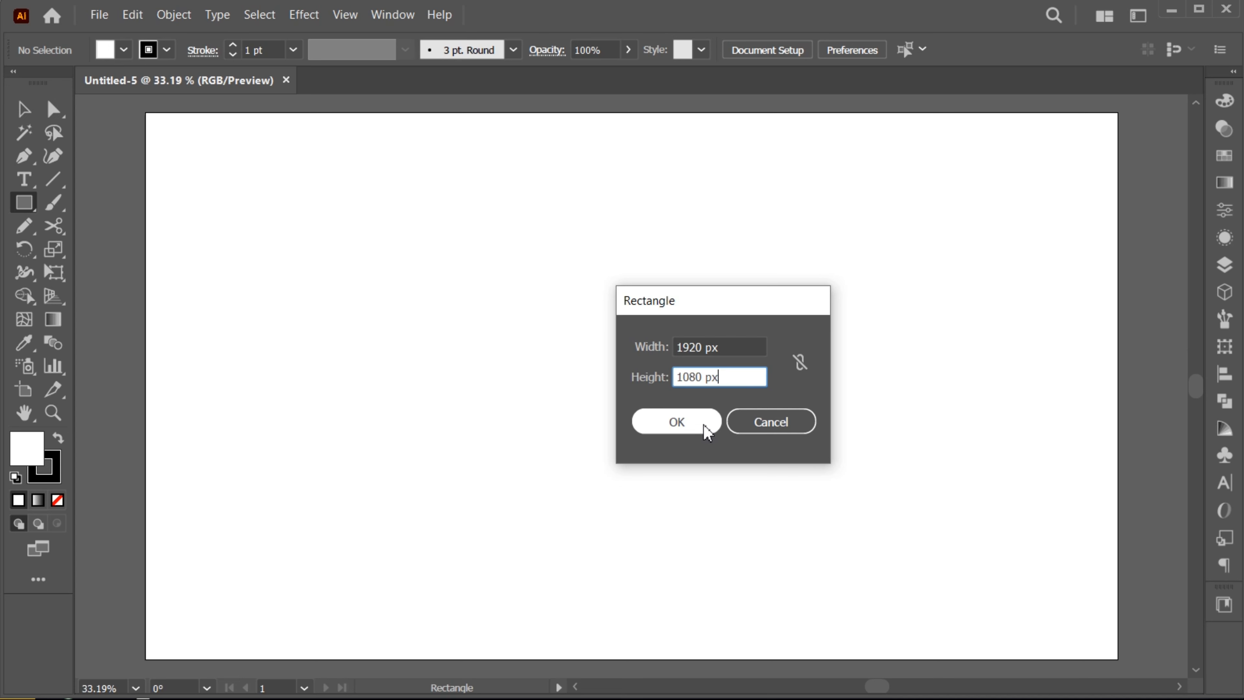
Make a 1920×1080 px artboard-aligned rectangle filled #0F0F23 with no stroke.
{"action": "left_click", "coordinate": [676, 429]}
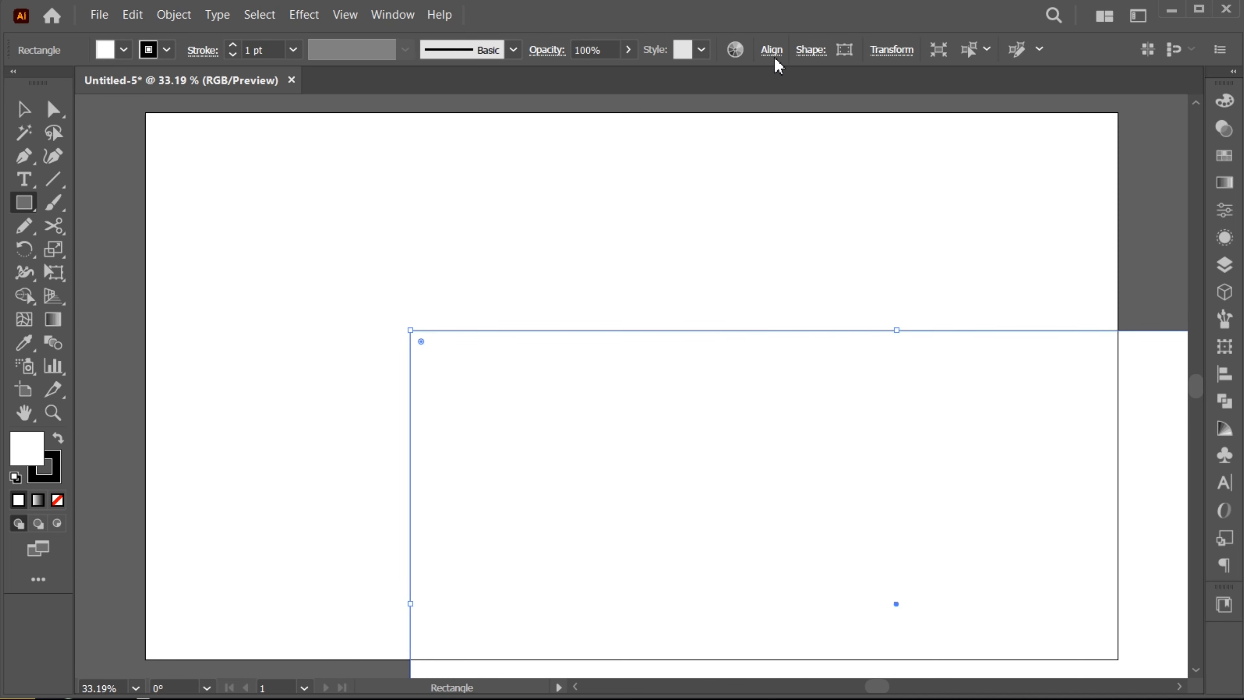
{"action": "left_click", "coordinate": [772, 49]}
{"action": "type", "text": "0f0f23"}
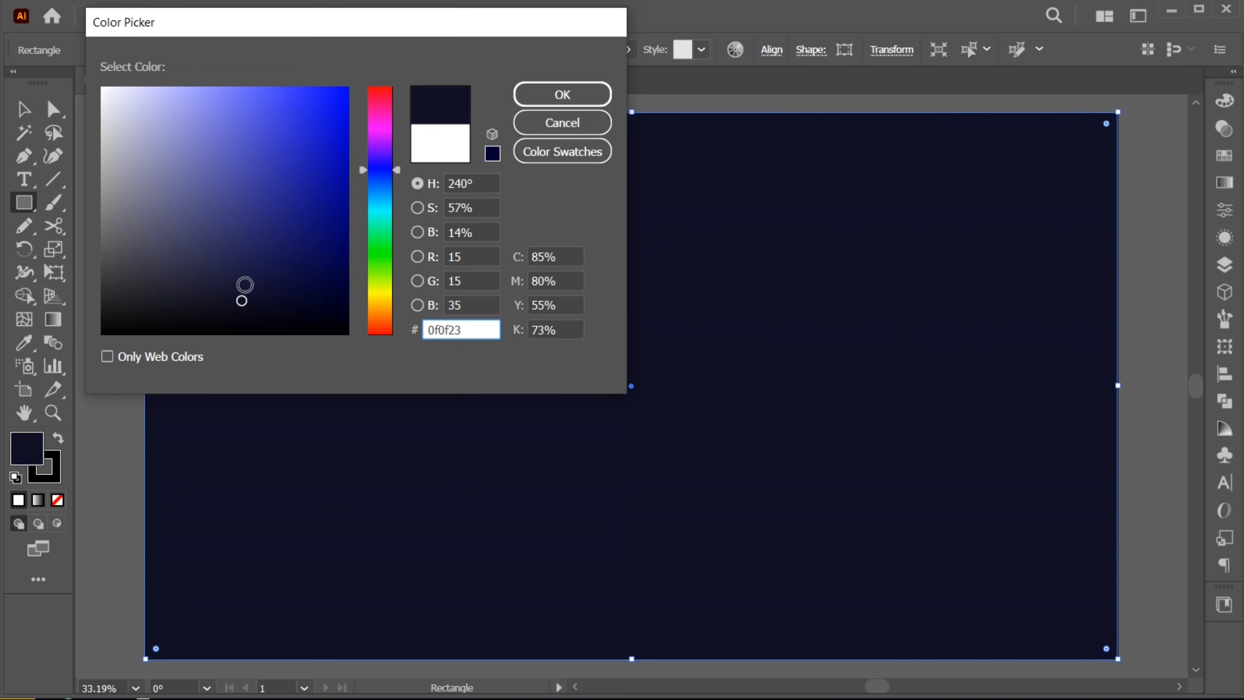
{"action": "left_click", "coordinate": [562, 94]}
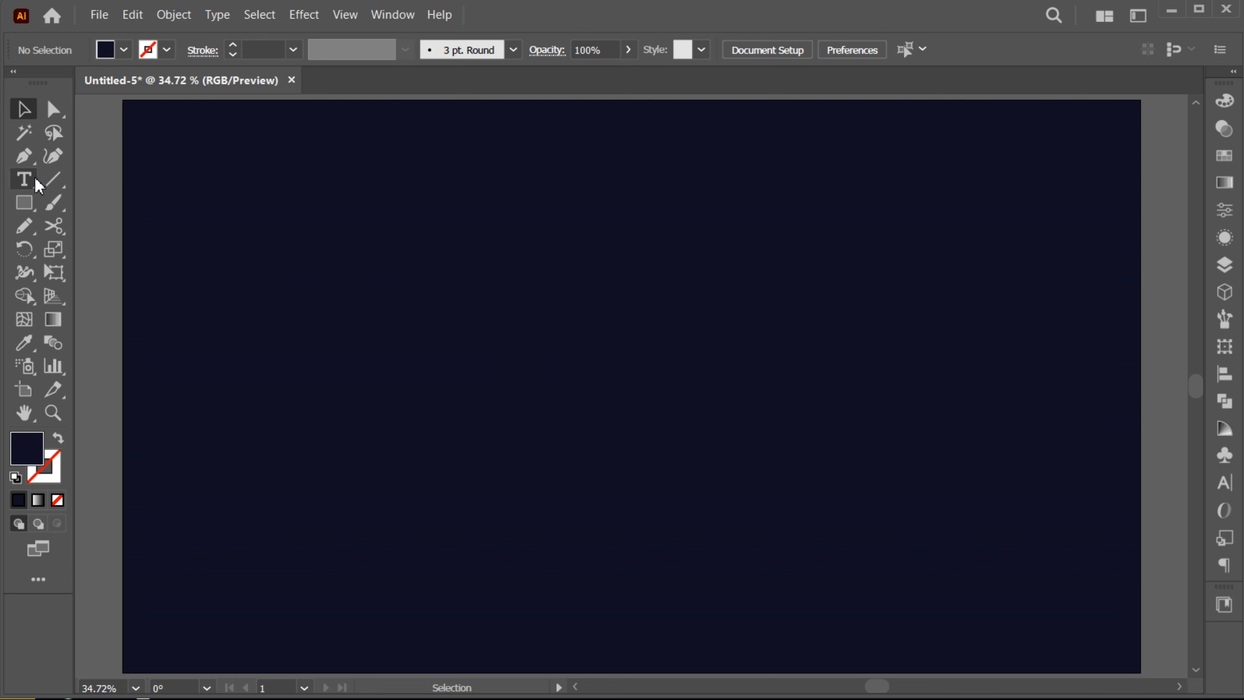
Type GOOD in near-white with a heavy rounded typeface and enlarge it across the artboard.
{"action": "left_click", "coordinate": [513, 347]}
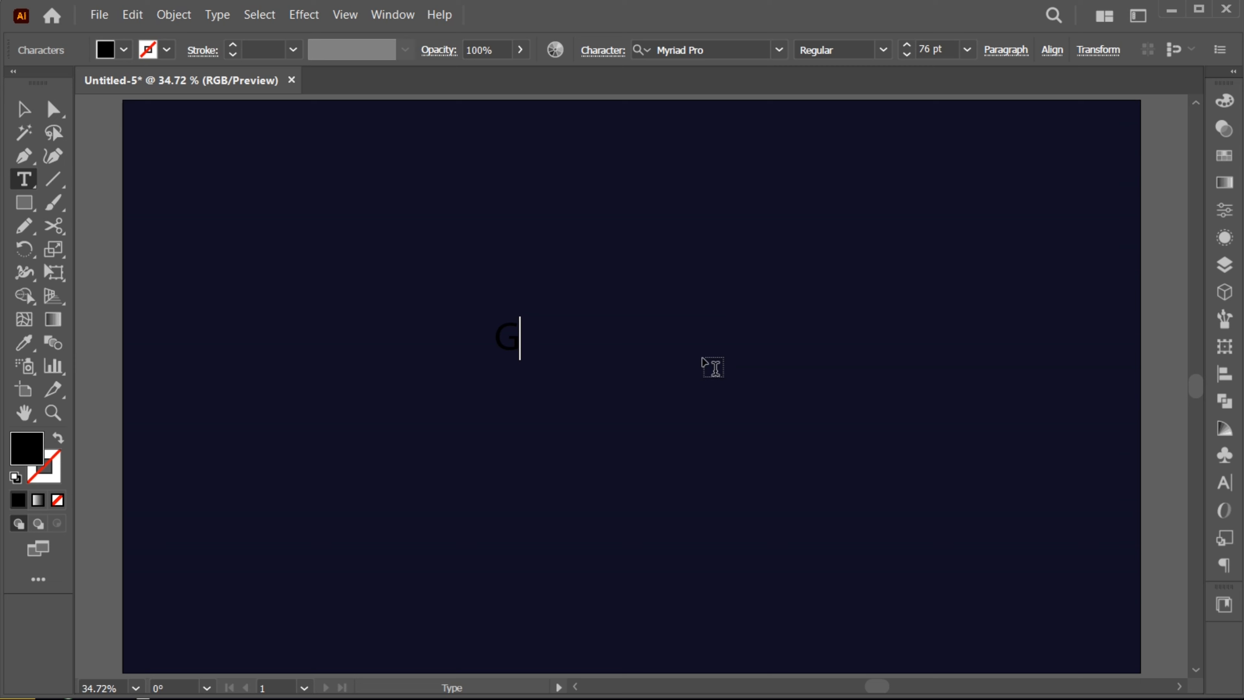
{"action": "type", "text": "GOOD"}
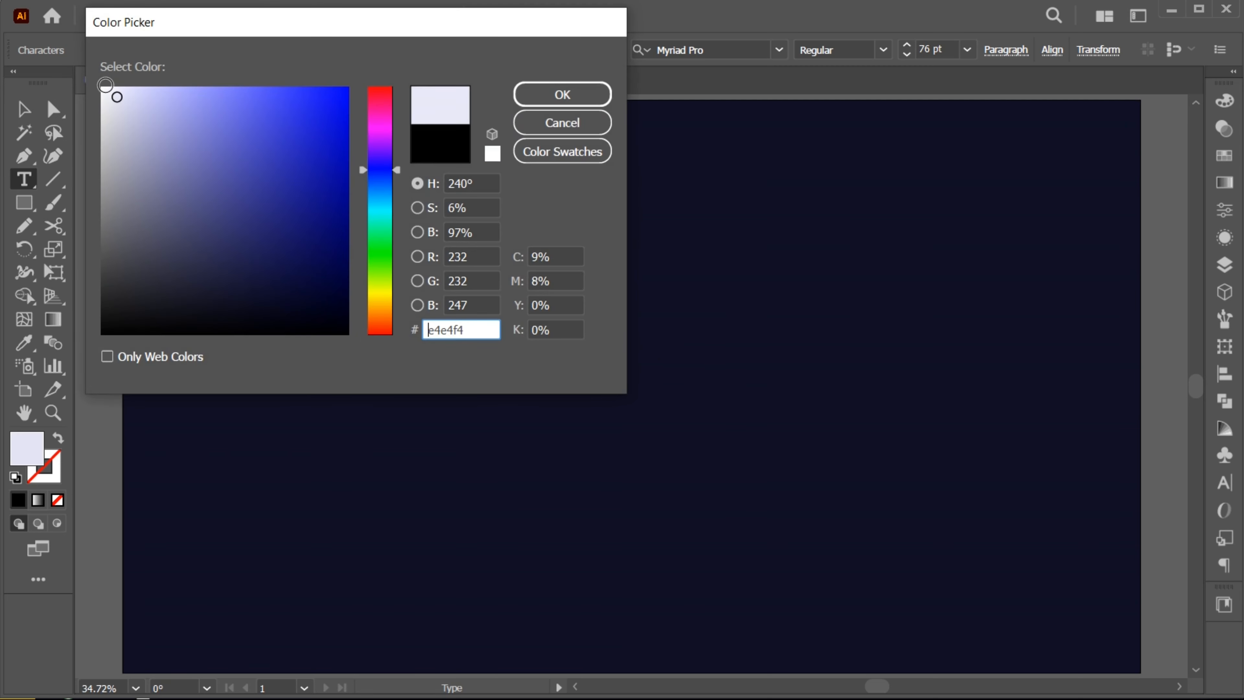
{"action": "left_click", "coordinate": [562, 95]}
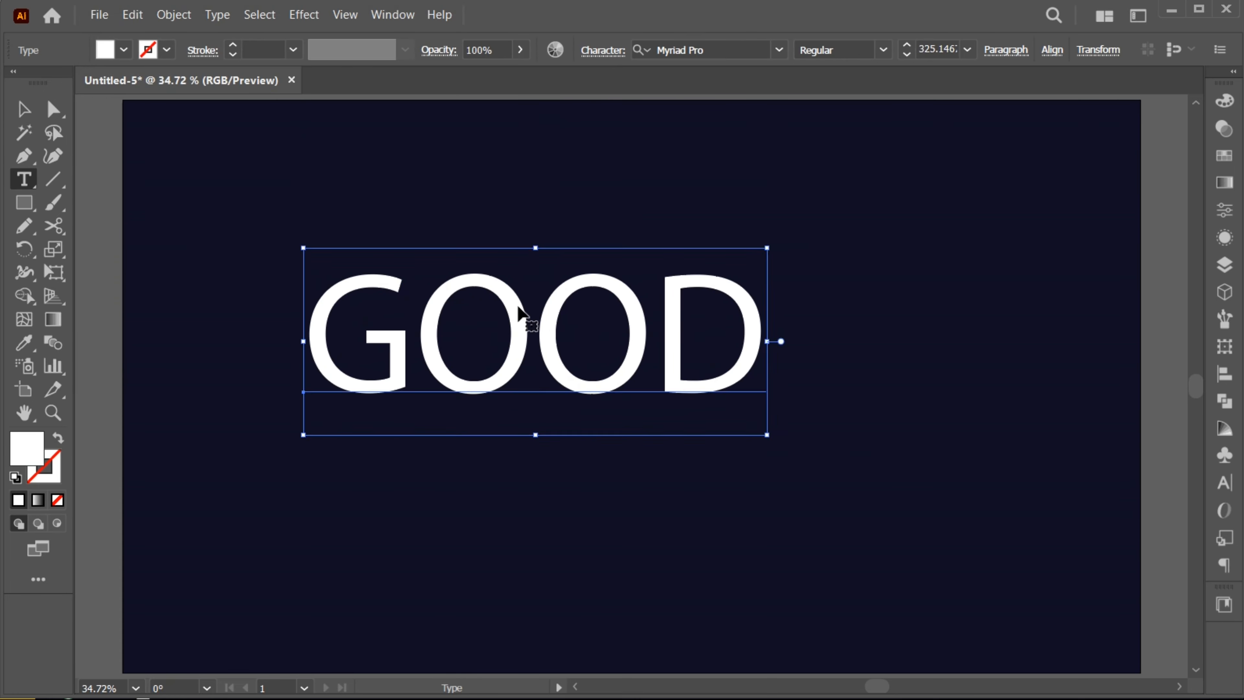
{"action": "left_click", "coordinate": [678, 49]}
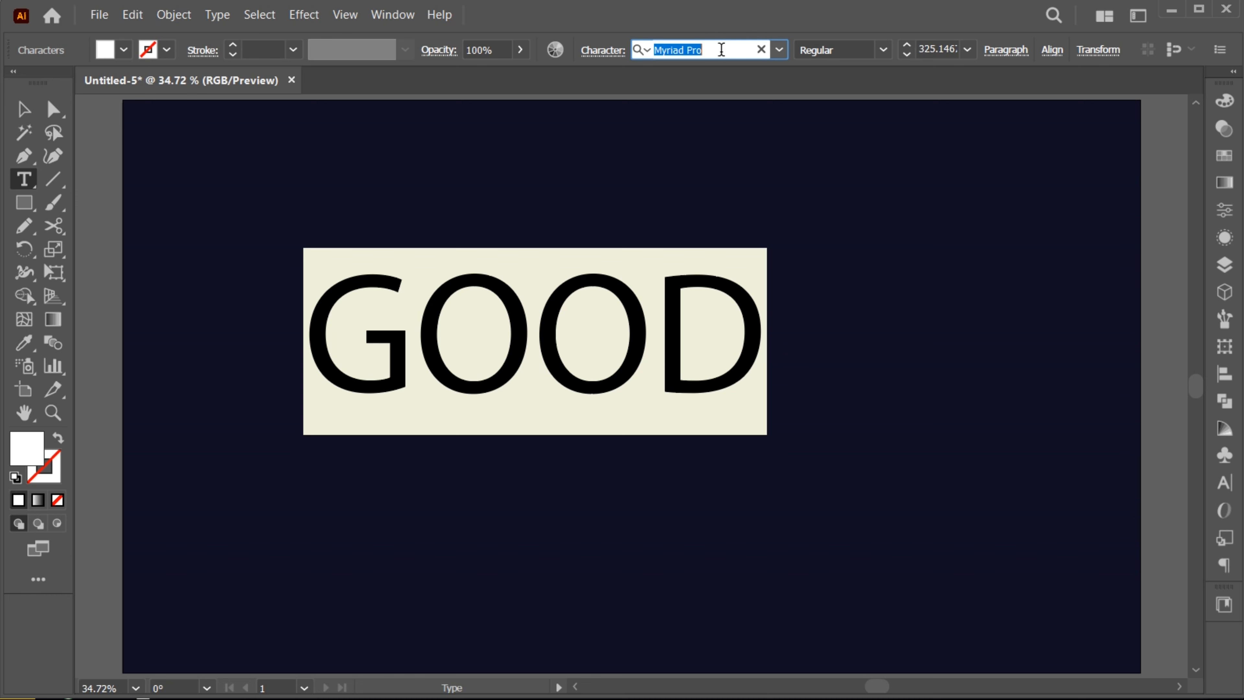
{"action": "left_click", "coordinate": [780, 49]}
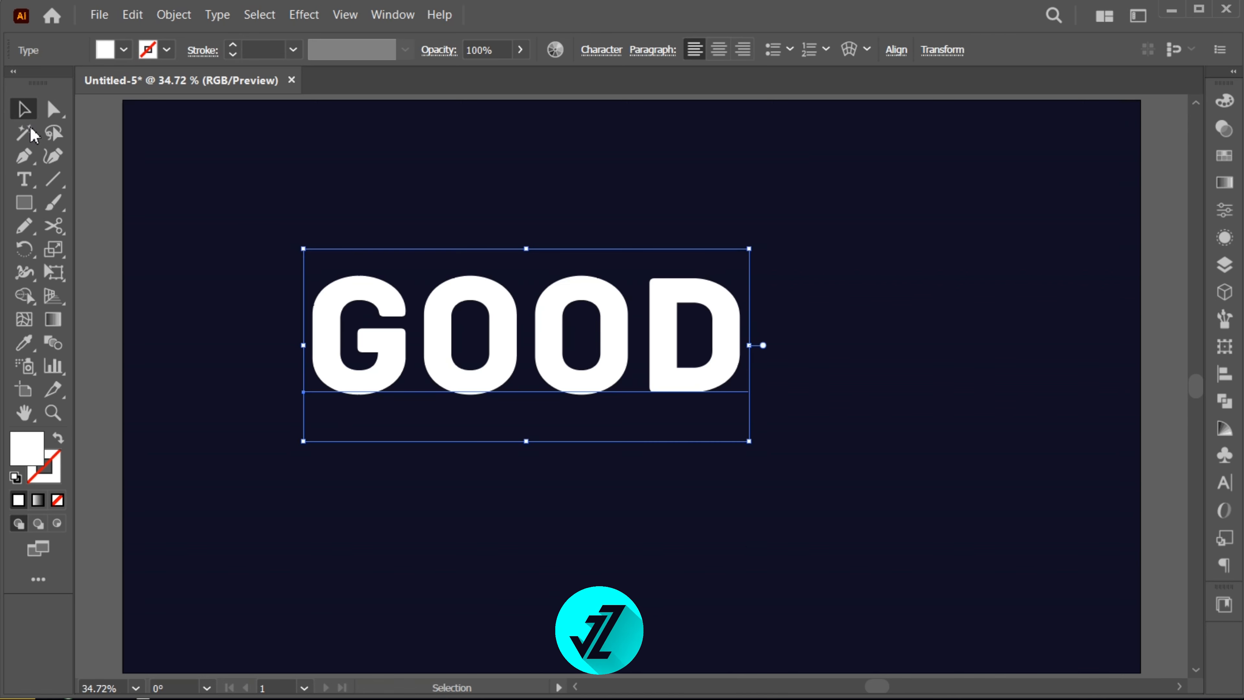
{"action": "left_click_drag", "start_coordinate": [523, 345], "coordinate": [622, 346]}
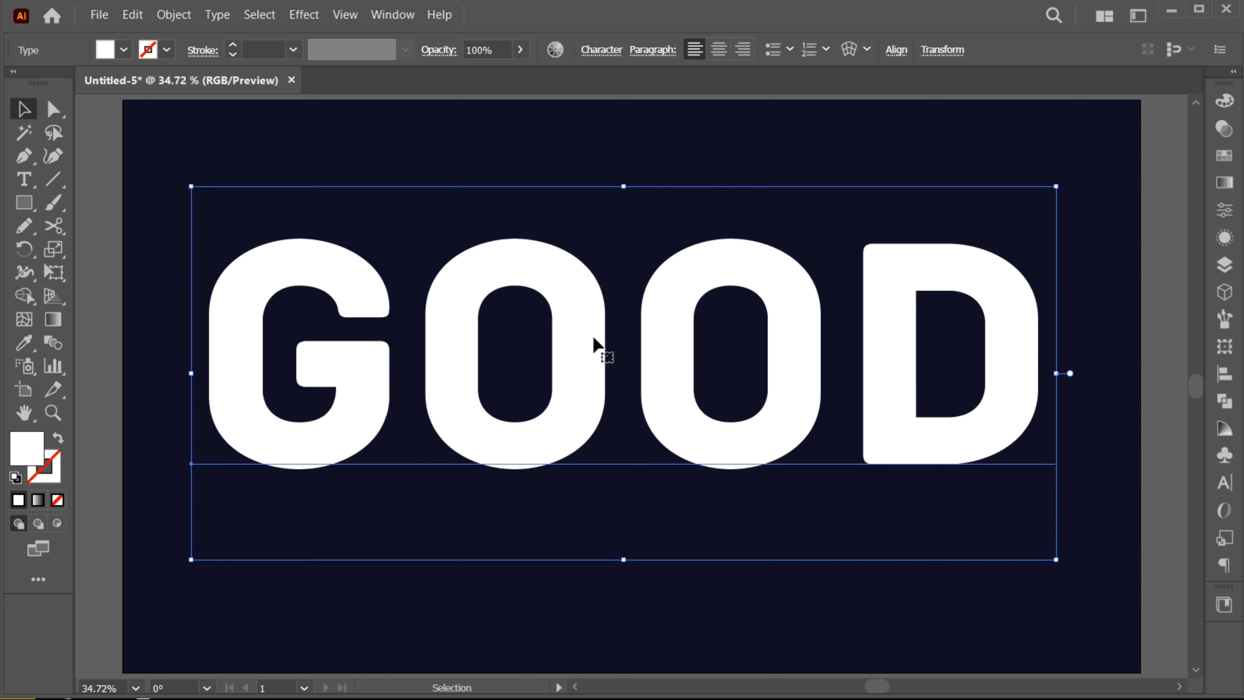
Convert GOOD to outlines with a 3 pt white stroke, no fill, ungrouped with compound paths released.
{"action": "right_click", "coordinate": [595, 348]}
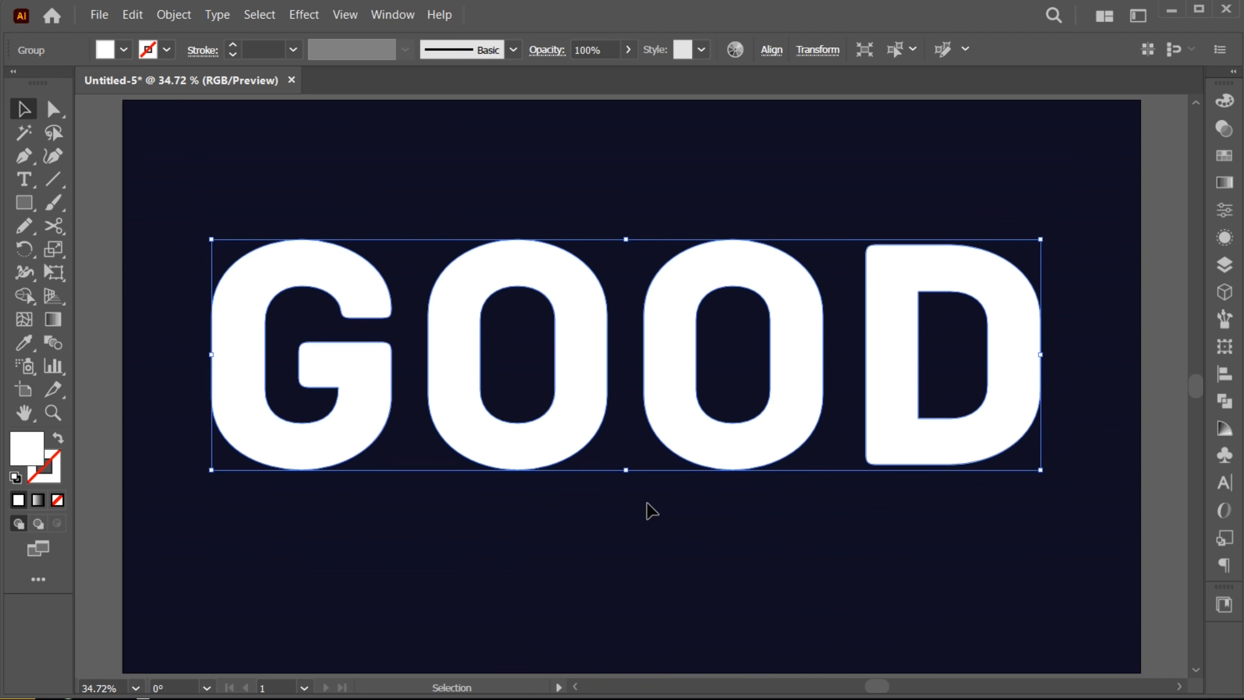
{"action": "left_click", "coordinate": [57, 438]}
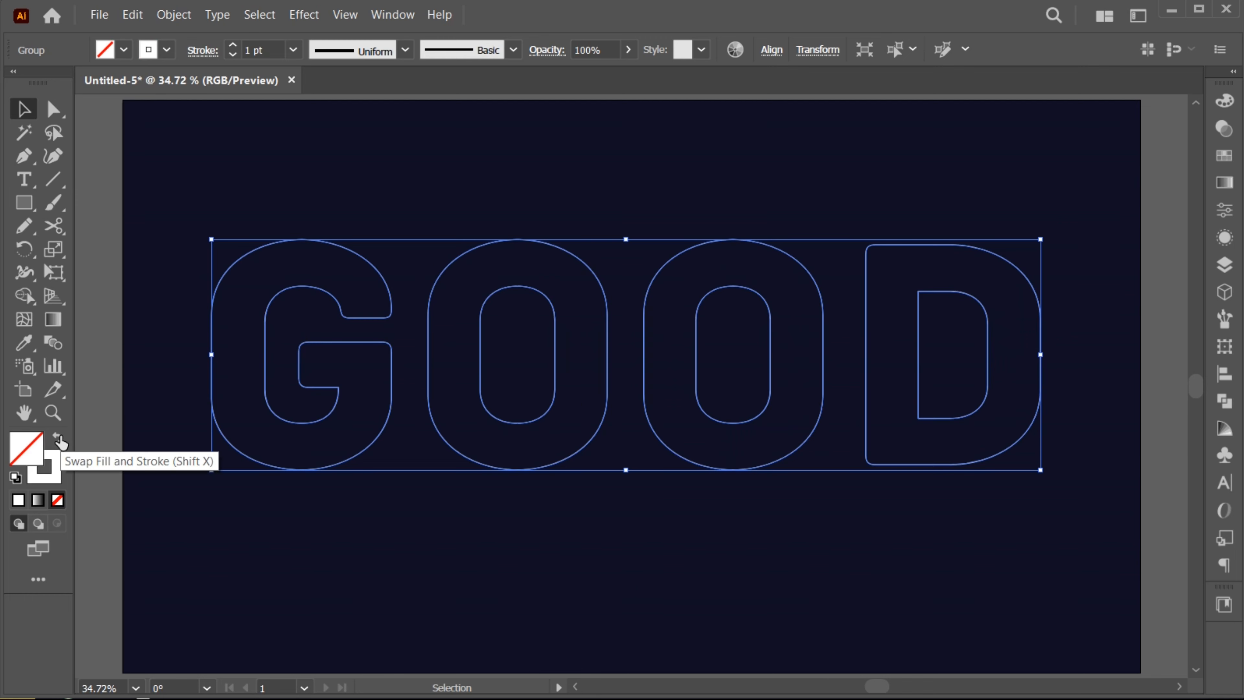
{"action": "left_click", "coordinate": [234, 47]}
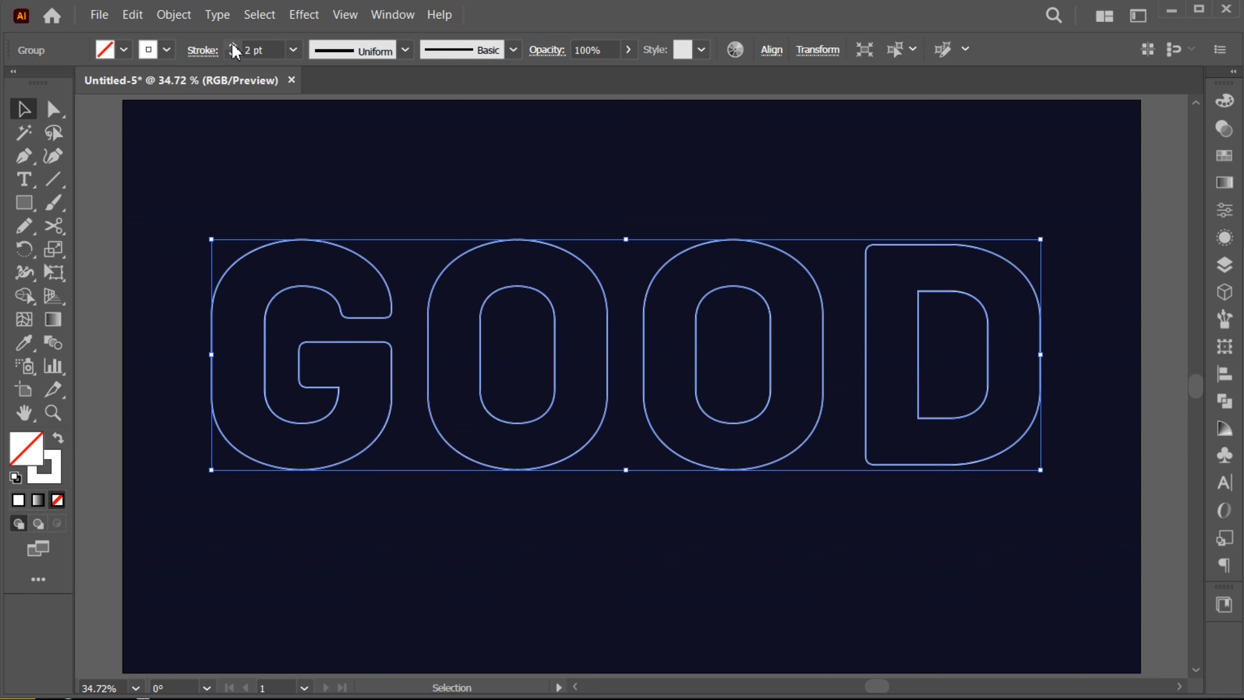
{"action": "left_click", "coordinate": [233, 46]}
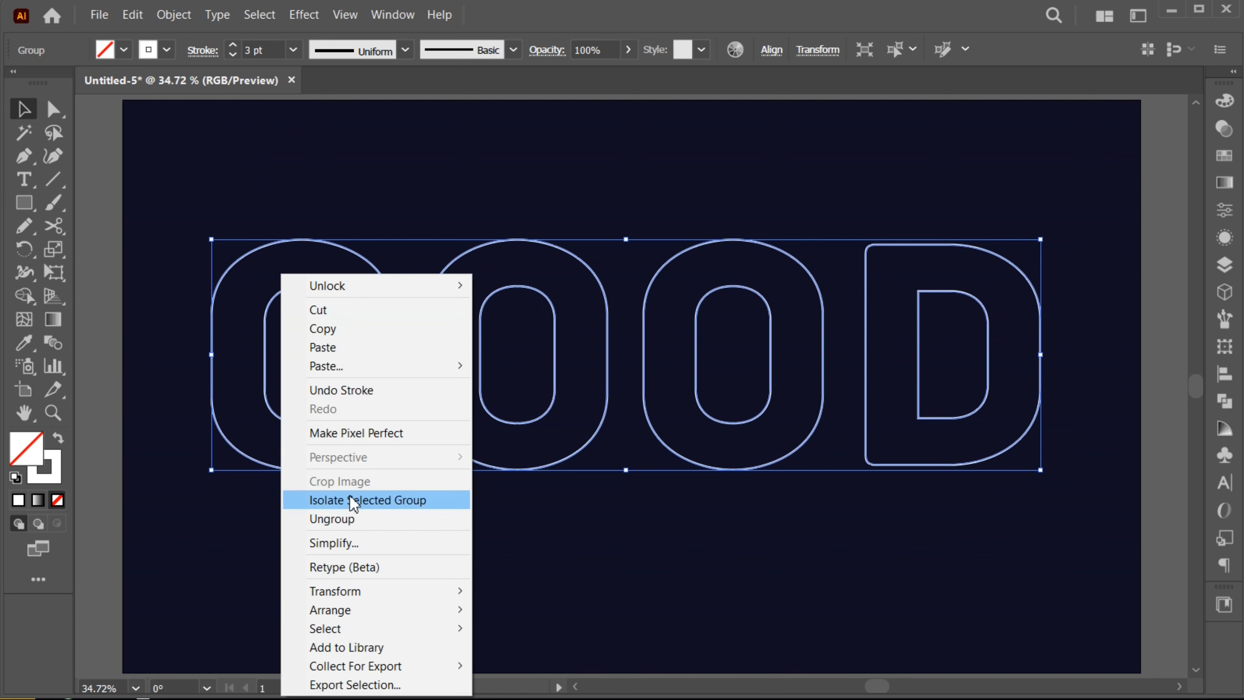
{"action": "left_click", "coordinate": [331, 518]}
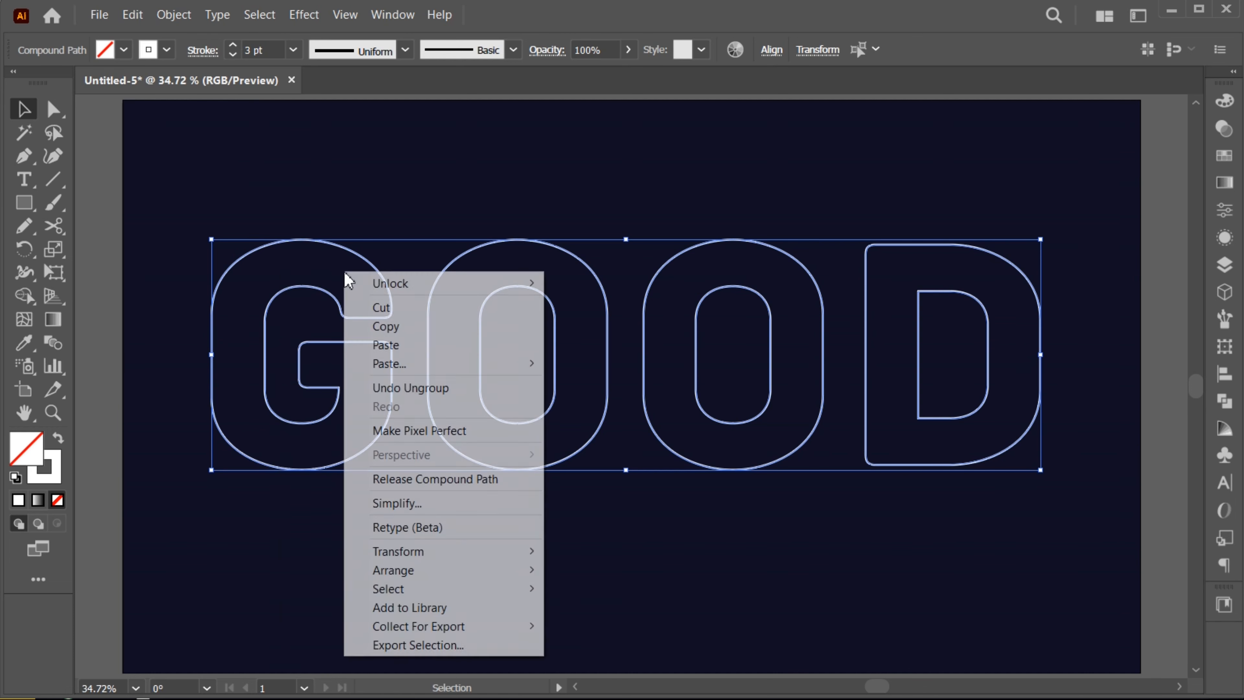
{"action": "left_click", "coordinate": [434, 478]}
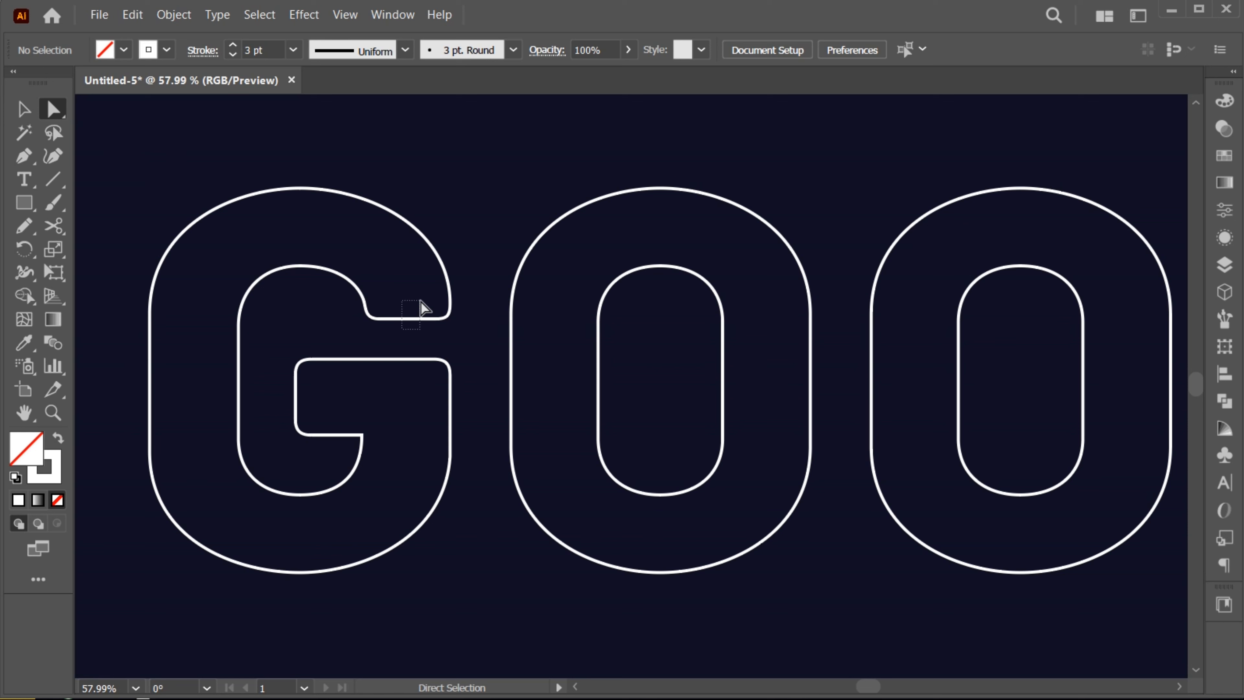
Delete the segments joining the G's inner and outer contours, leaving separate open paths.
{"action": "left_click", "coordinate": [420, 309]}
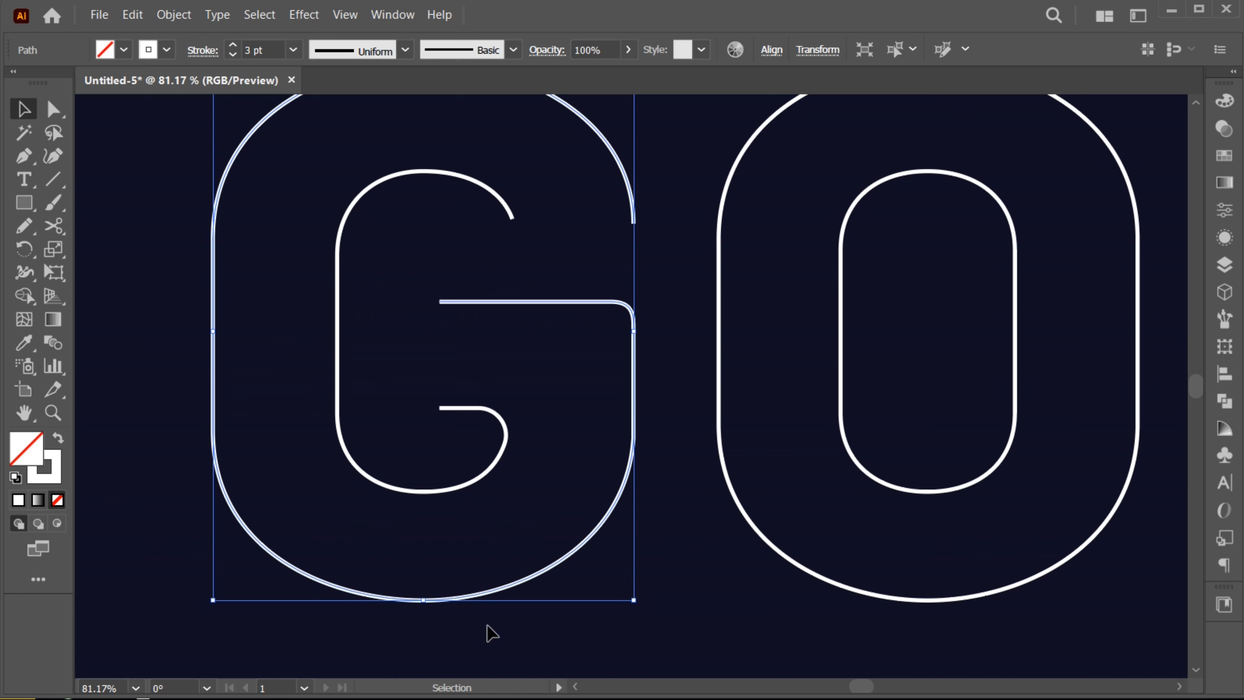
Blend the G's outer and inner paths with Specified Steps set to 9.
{"action": "left_click", "coordinate": [174, 15]}
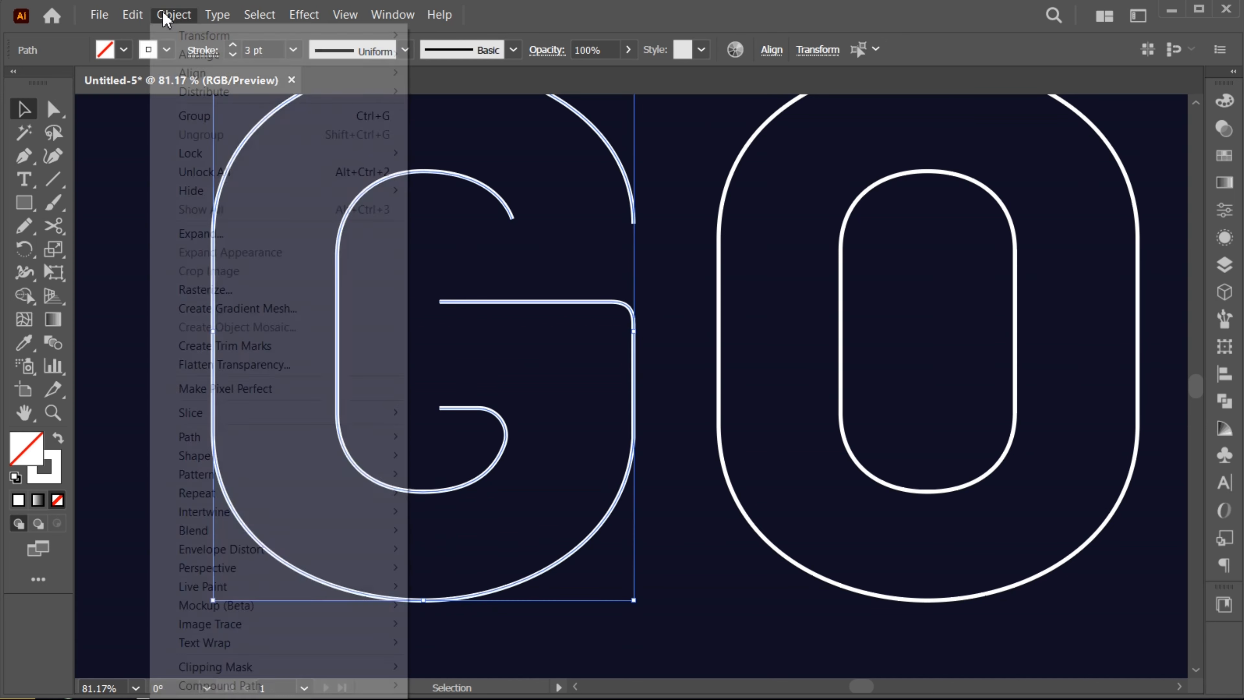
{"action": "mouse_move", "coordinate": [193, 530]}
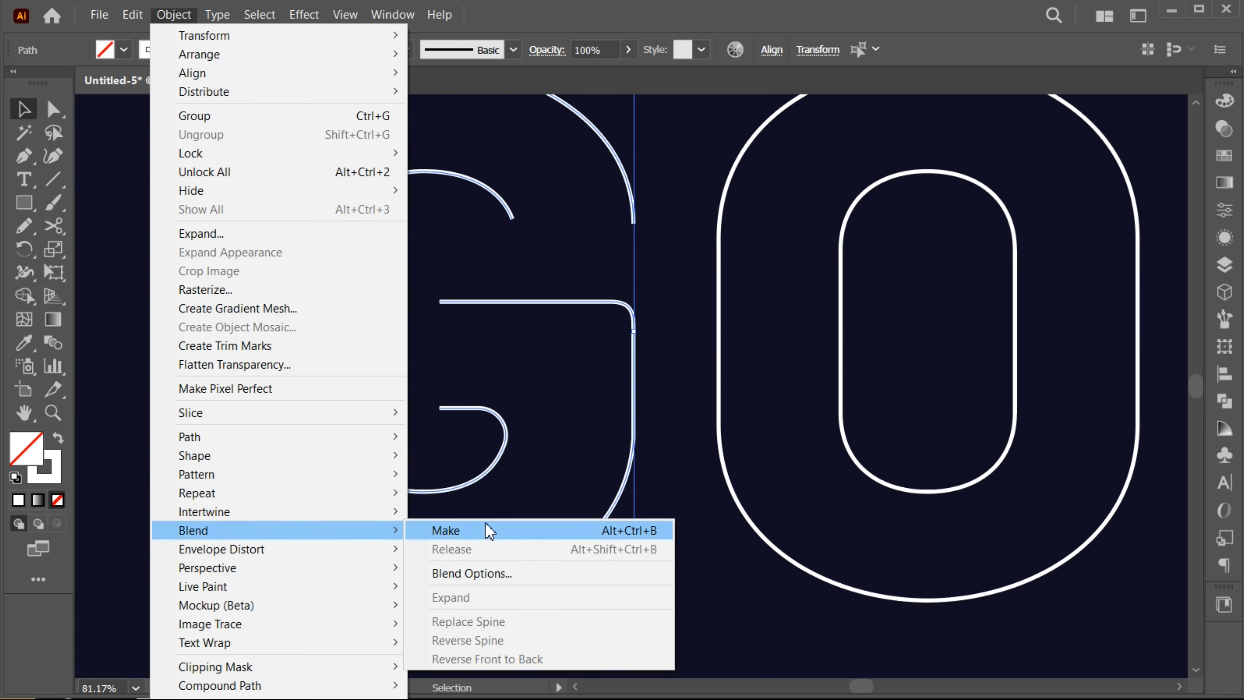
{"action": "left_click", "coordinate": [446, 530]}
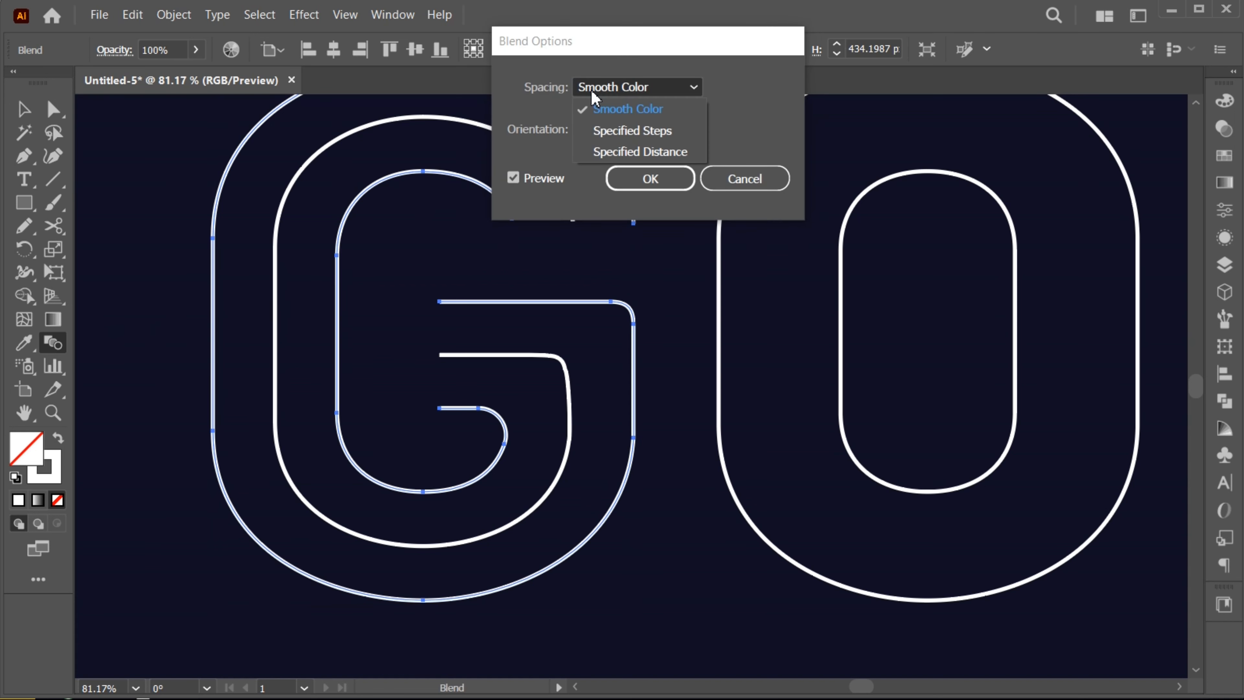
{"action": "left_click", "coordinate": [632, 131]}
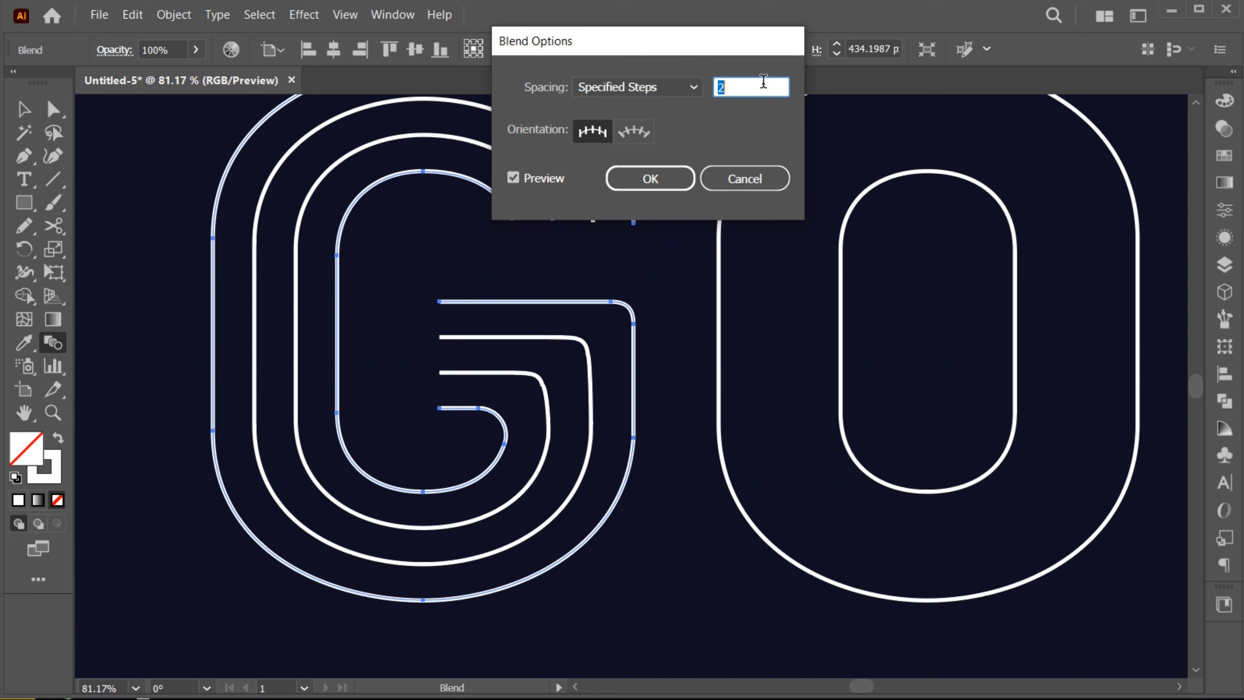
{"action": "type", "text": "9"}
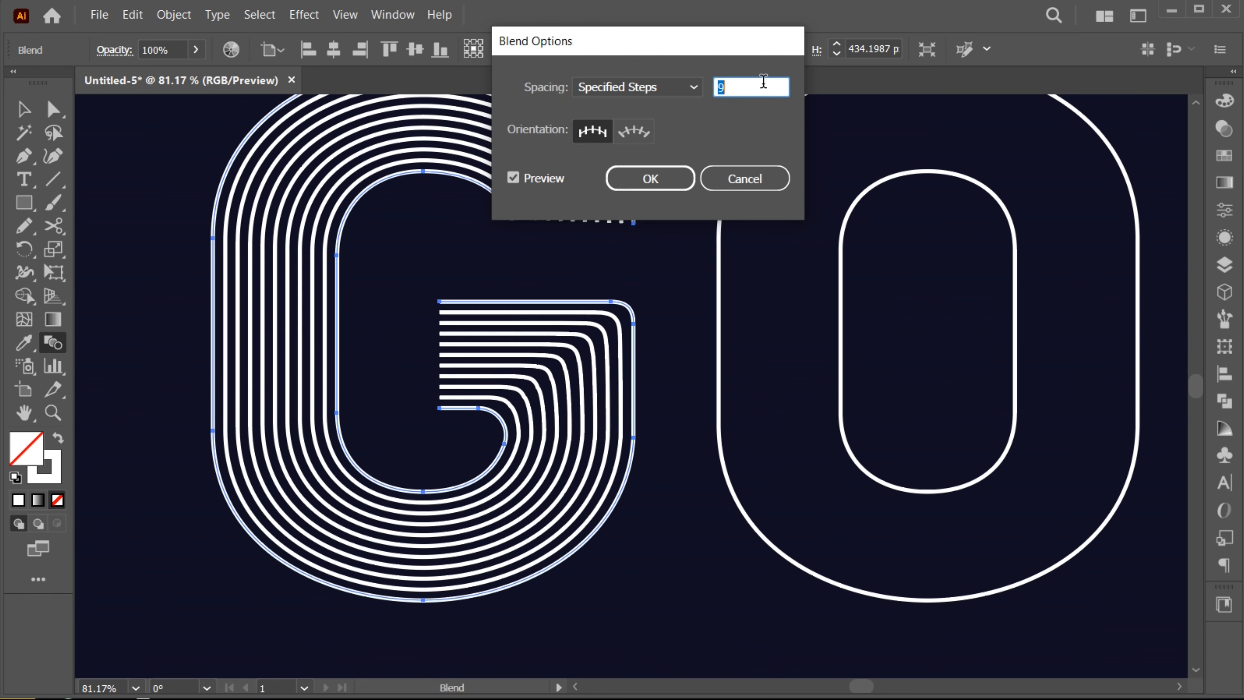
{"action": "left_click", "coordinate": [649, 178]}
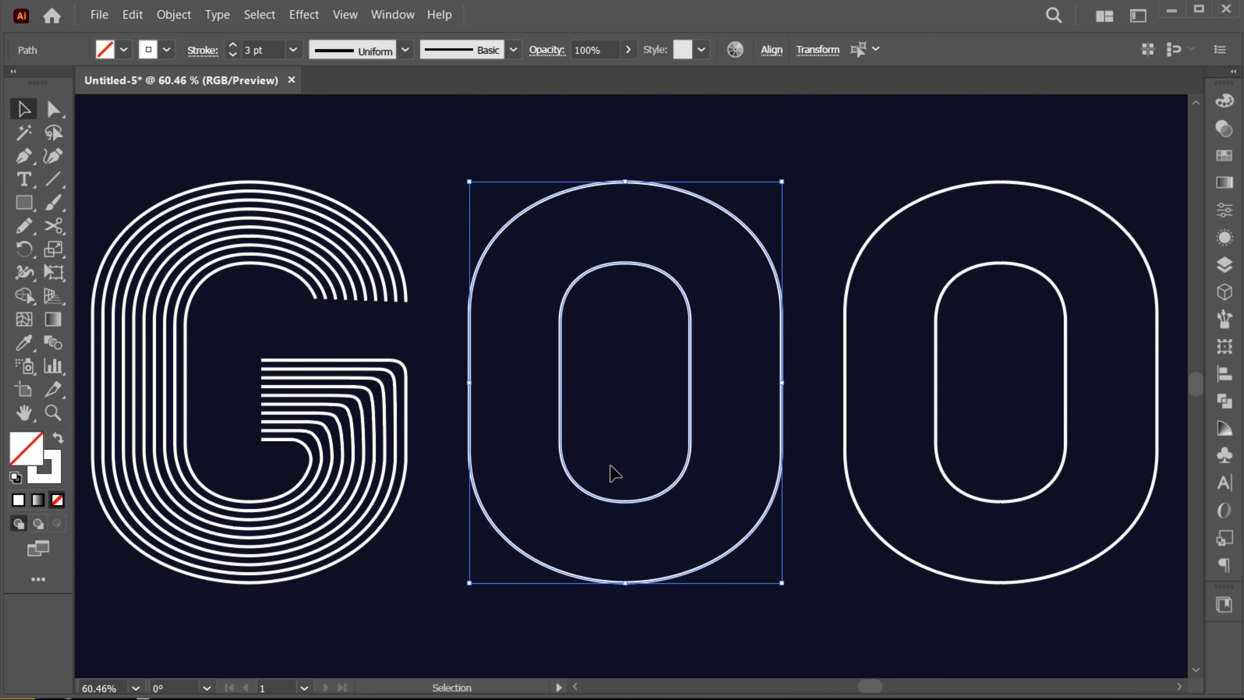
Blend the first O's outer and inner outlines with the same specified step count.
{"action": "left_click", "coordinate": [174, 15]}
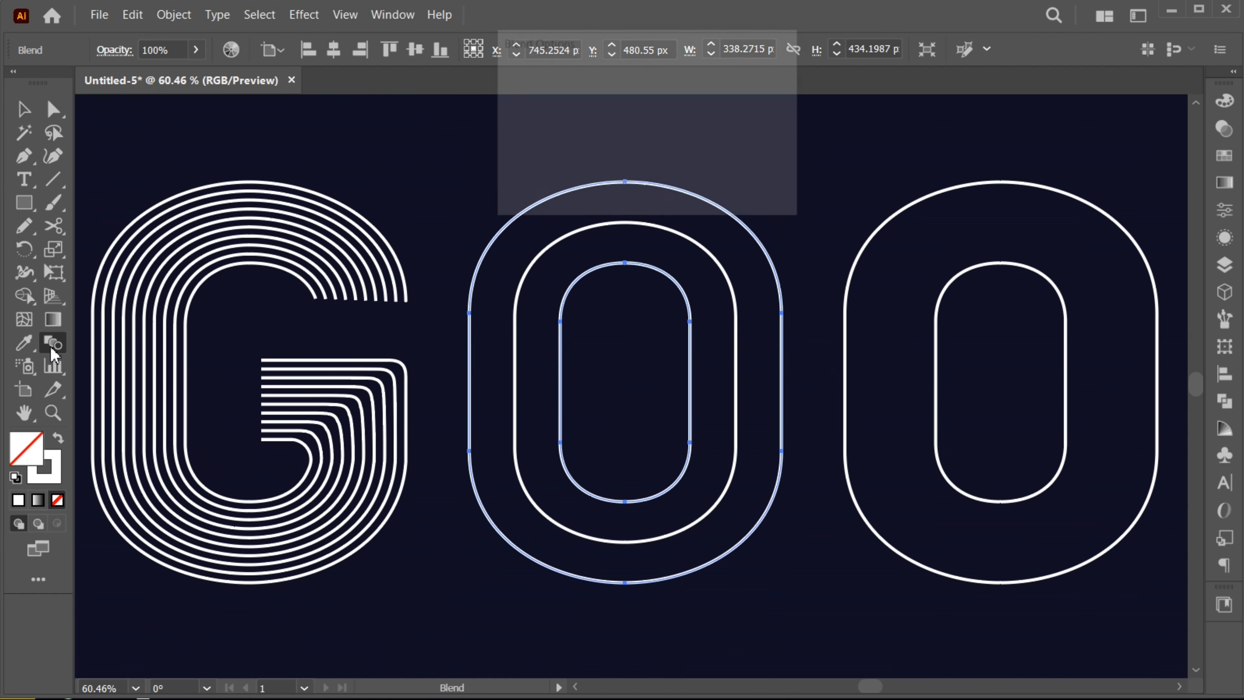
{"action": "left_click", "coordinate": [640, 139]}
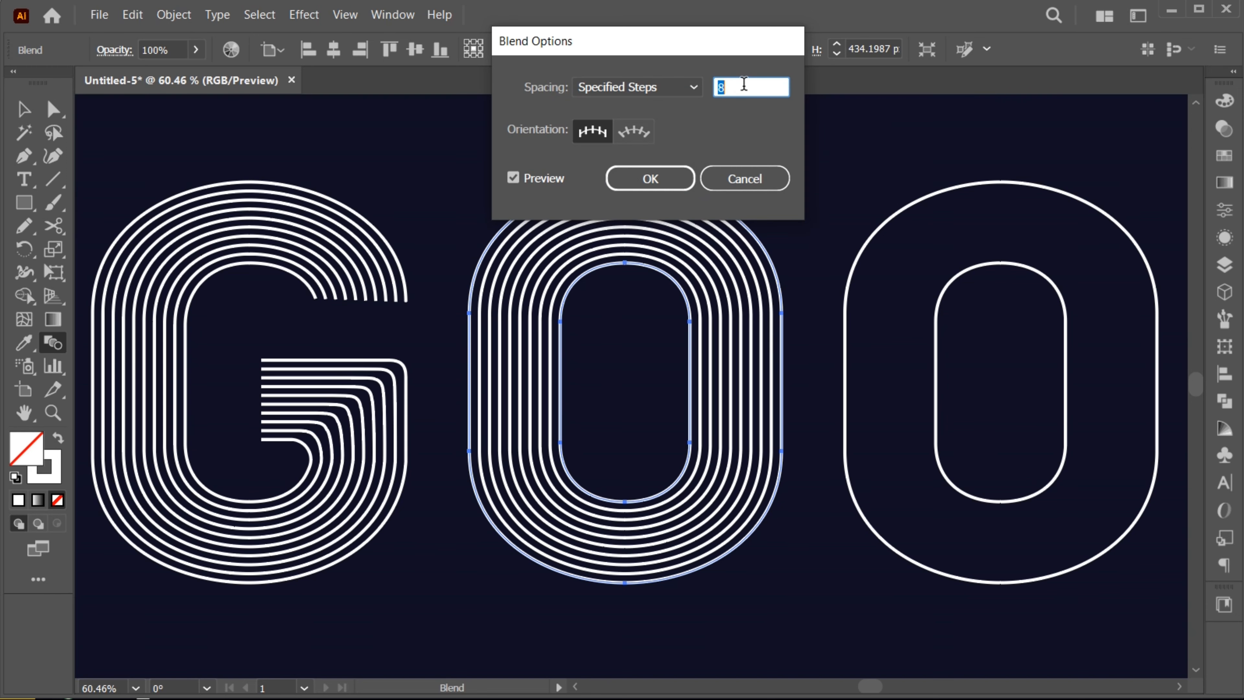
{"action": "left_click", "coordinate": [650, 178]}
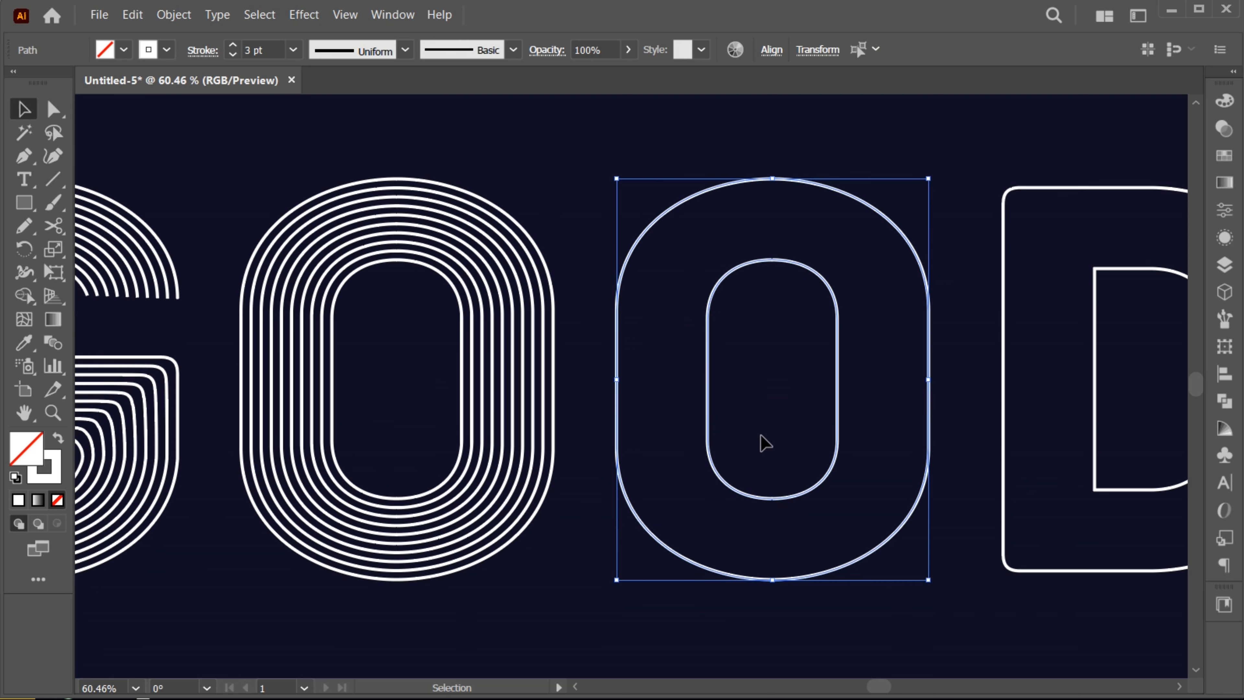
Blend the second O's outer and inner outlines with the same specified step count.
{"action": "left_click", "coordinate": [174, 15]}
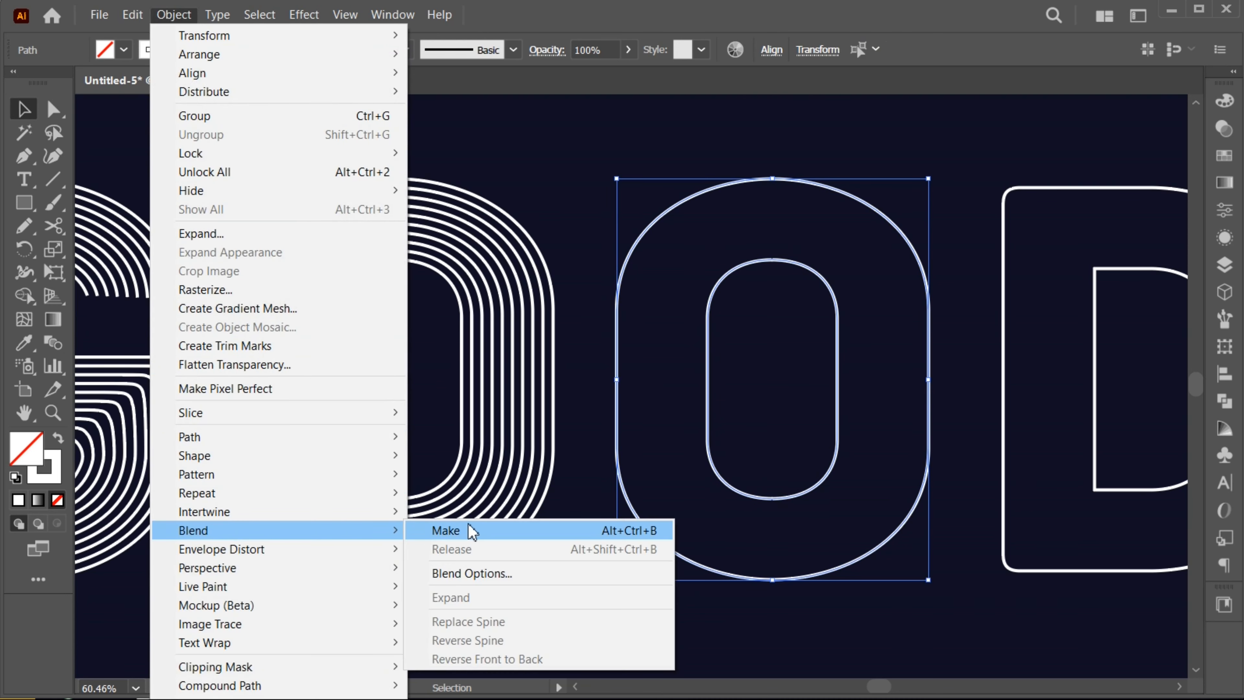
{"action": "left_click", "coordinate": [446, 530]}
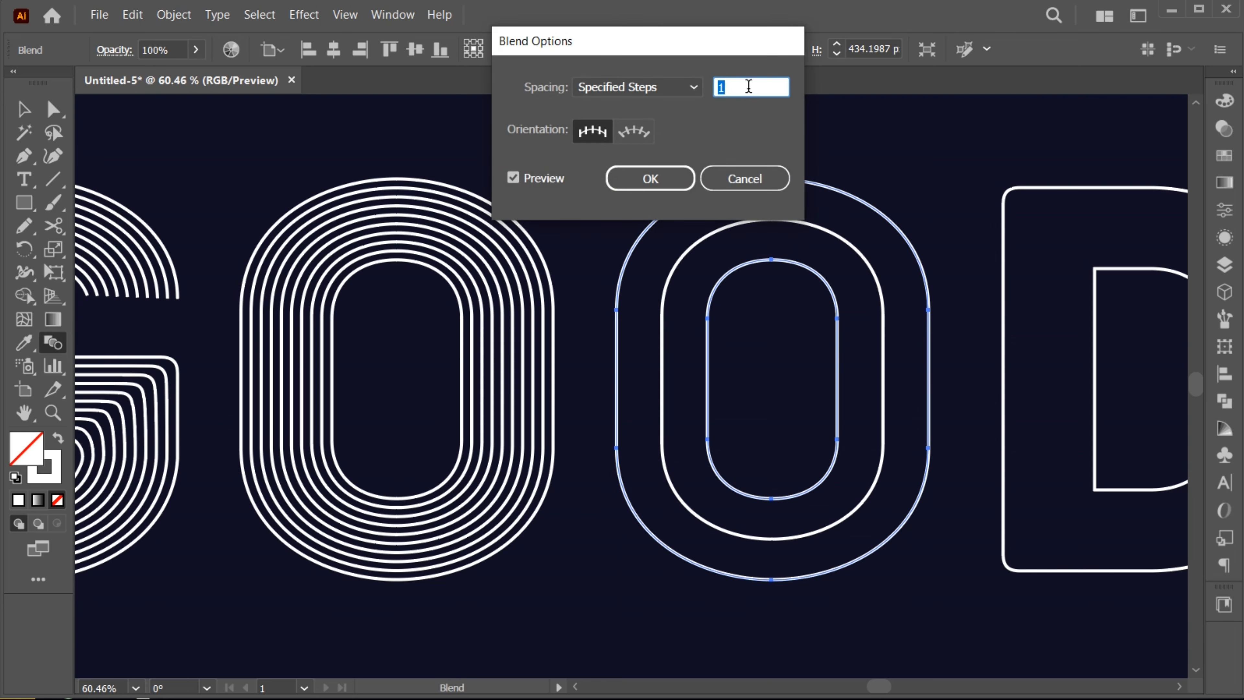
{"action": "left_click", "coordinate": [651, 178]}
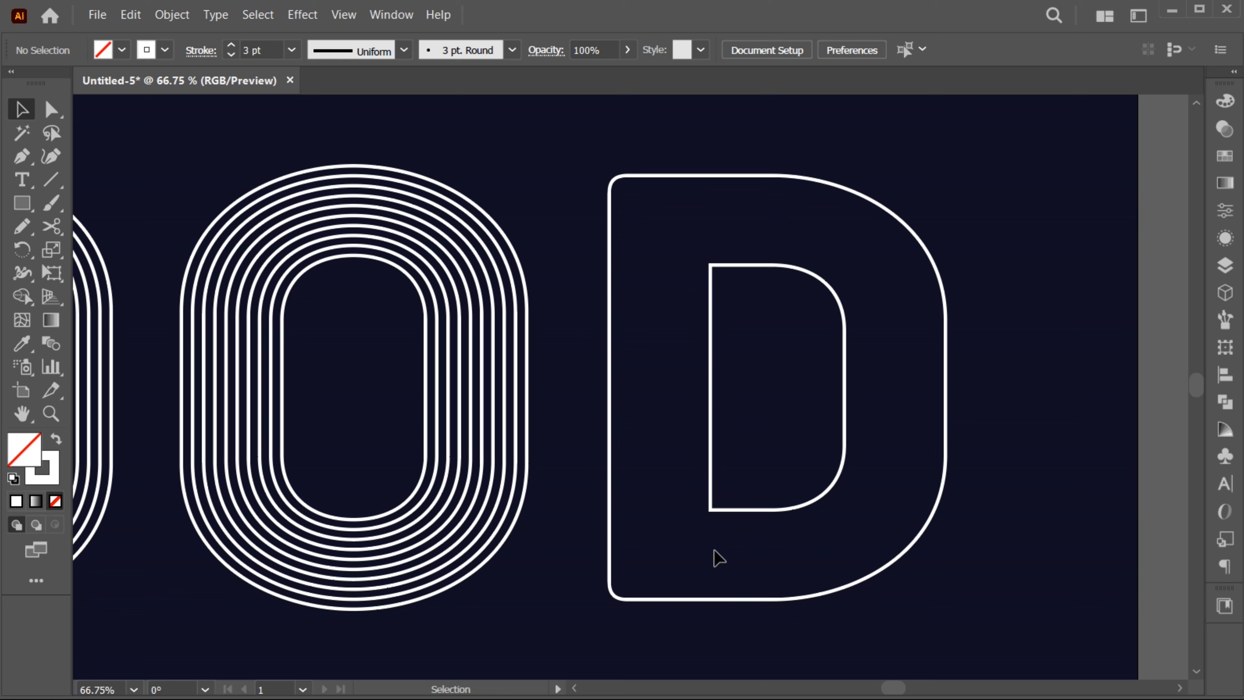
Cut the D open at its base with a line and delete the small bottom corner piece.
{"action": "left_click", "coordinate": [50, 179]}
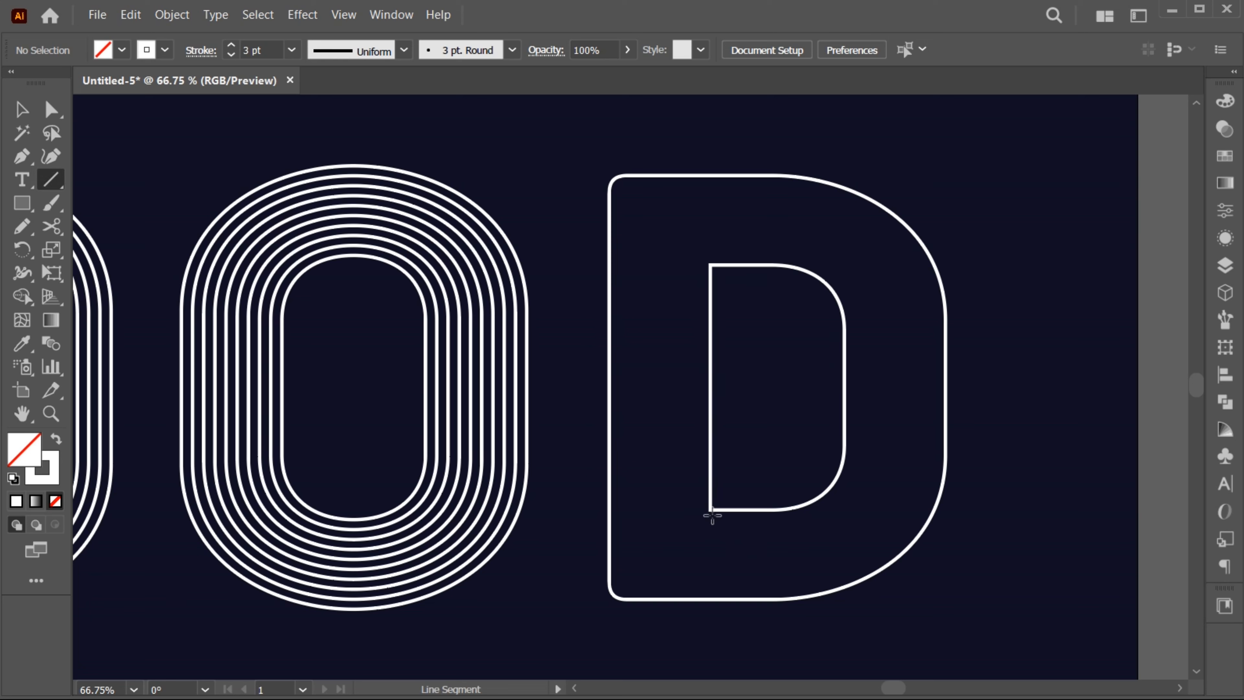
{"action": "left_click_drag", "start_coordinate": [710, 511], "coordinate": [709, 638]}
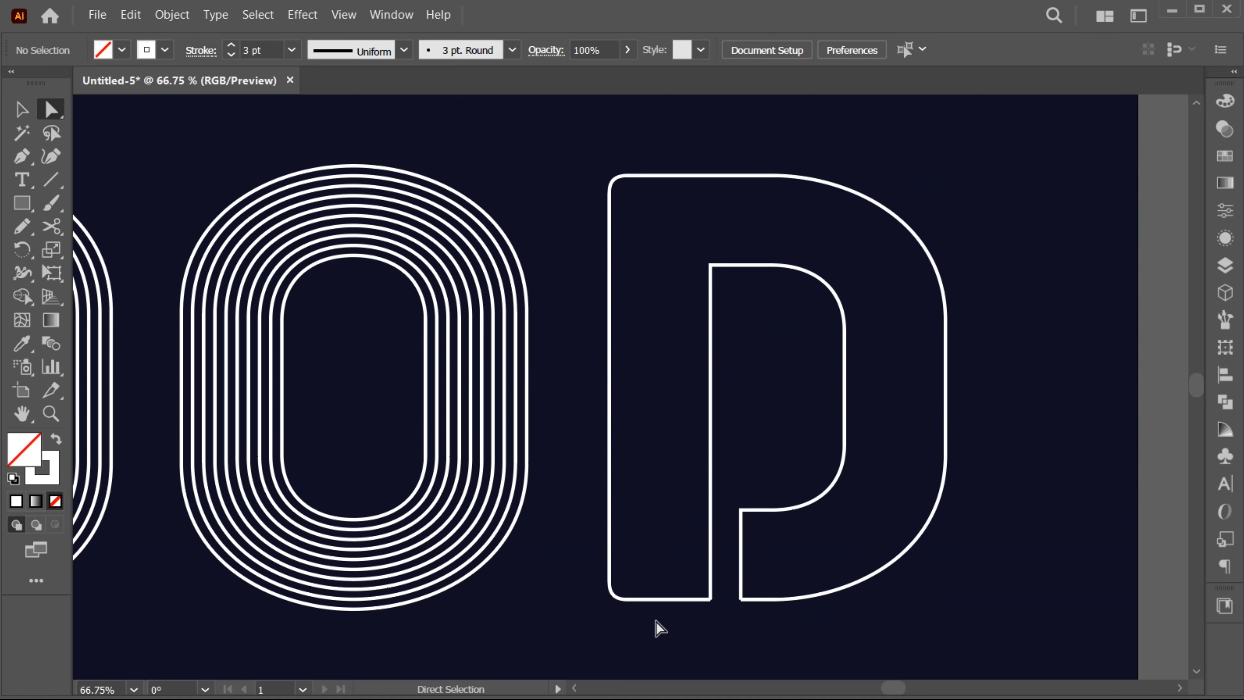
{"action": "left_click", "coordinate": [624, 598]}
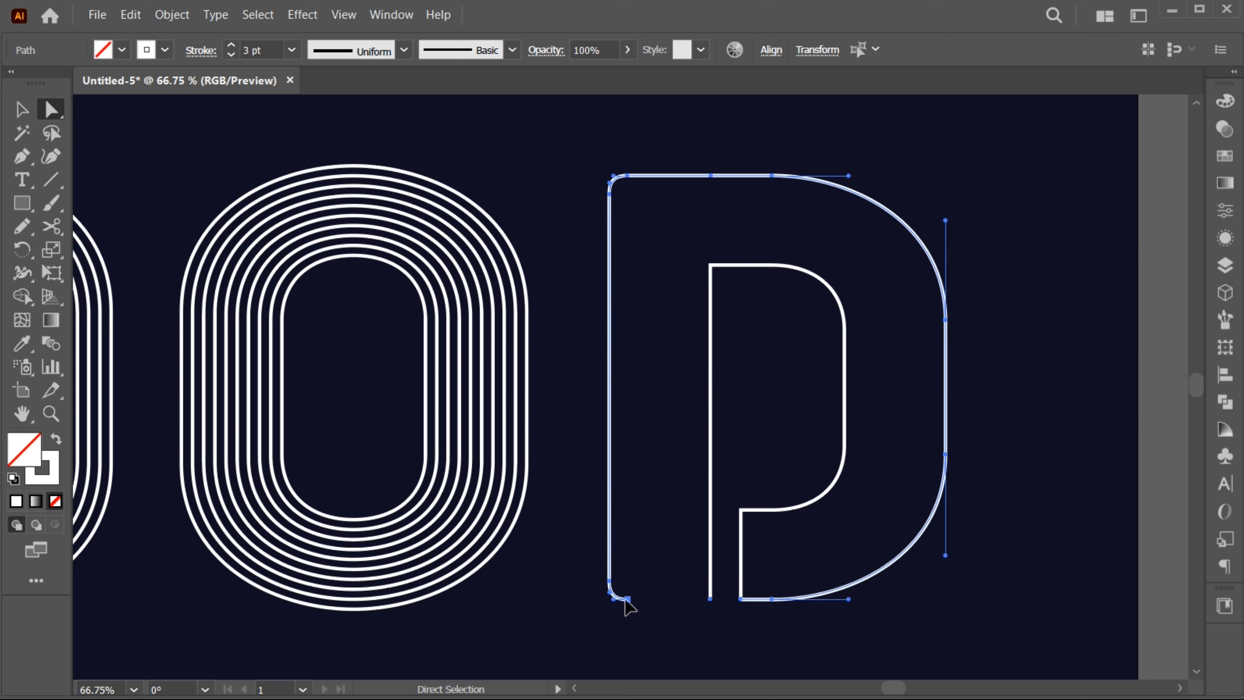
{"action": "left_click", "coordinate": [609, 582]}
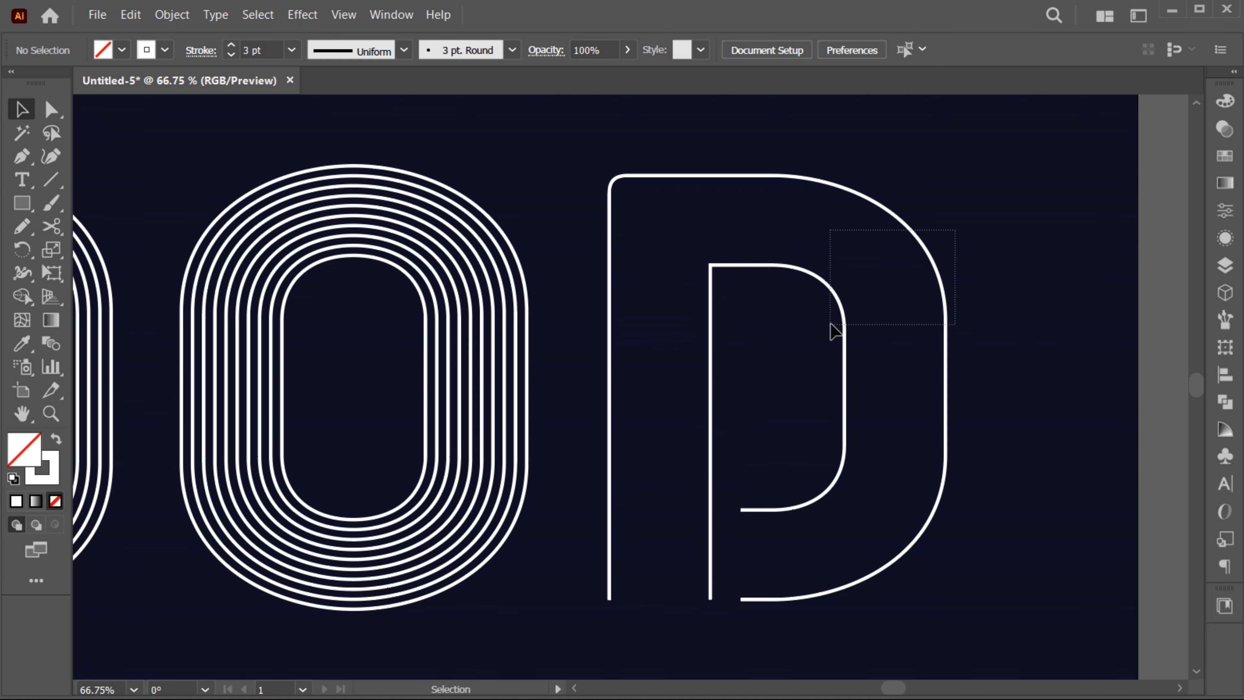
Blend the D's two open outlines into concentric lines with specified step spacing.
{"action": "left_click", "coordinate": [172, 14]}
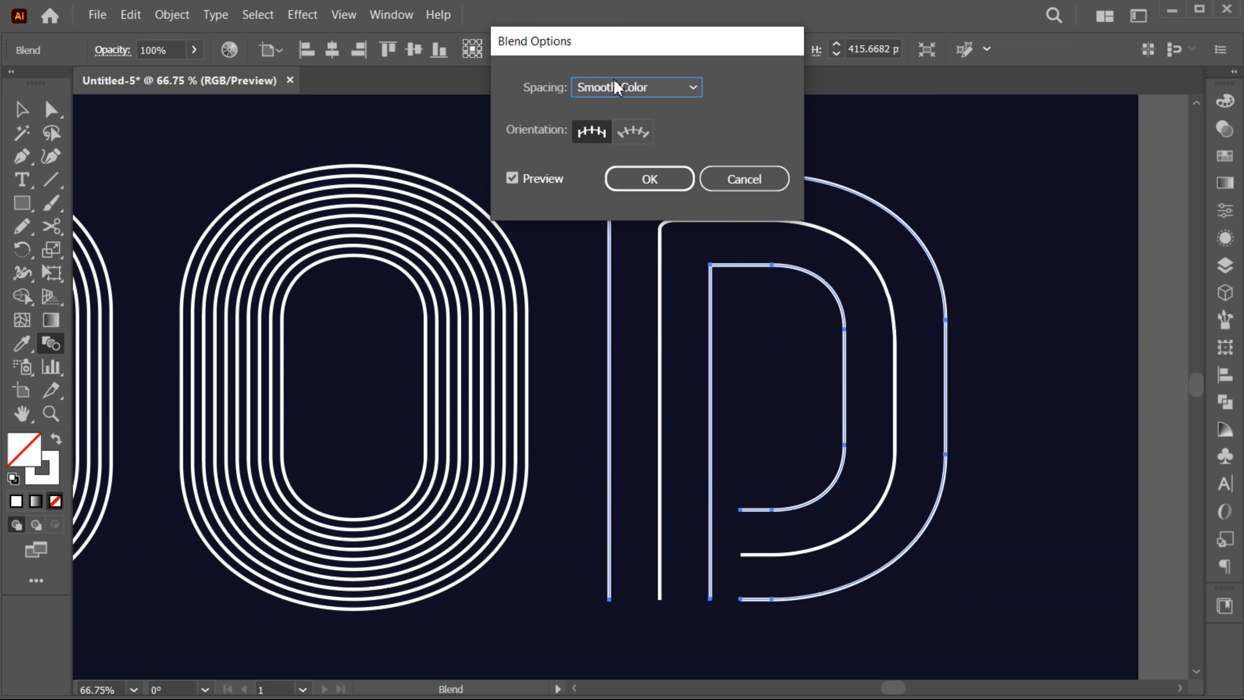
{"action": "left_click", "coordinate": [650, 179]}
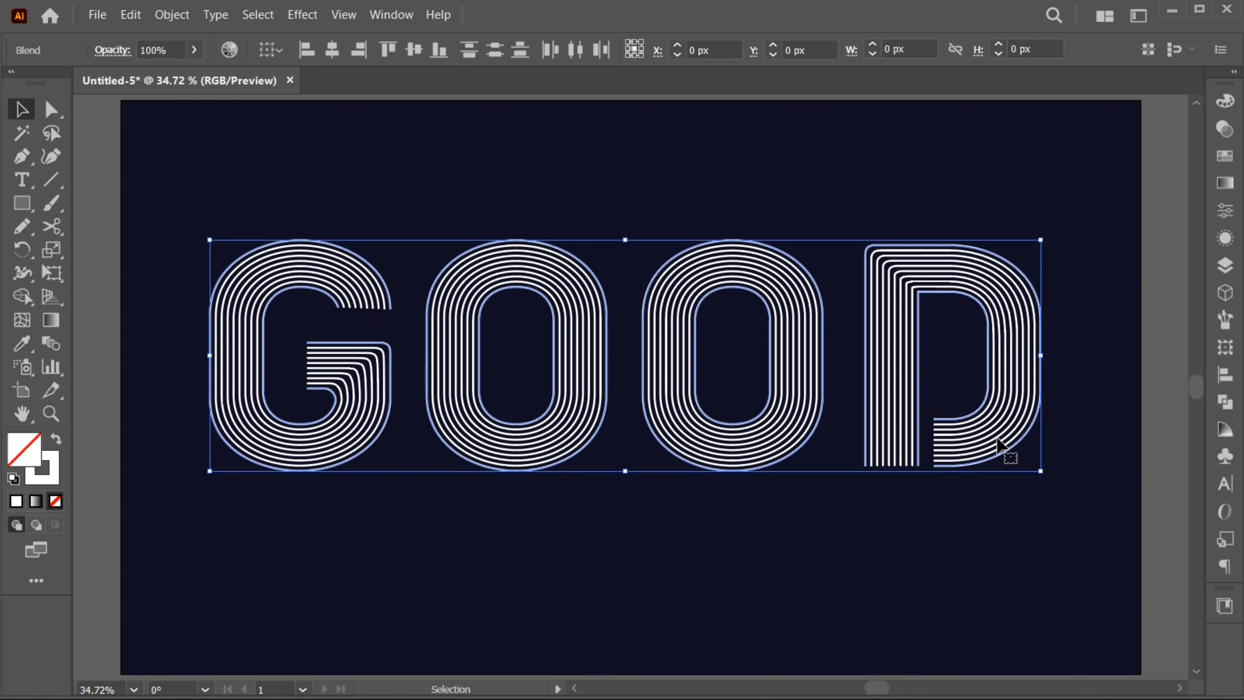
Group the four blended GOOD letters into one object.
{"action": "left_click", "coordinate": [172, 15]}
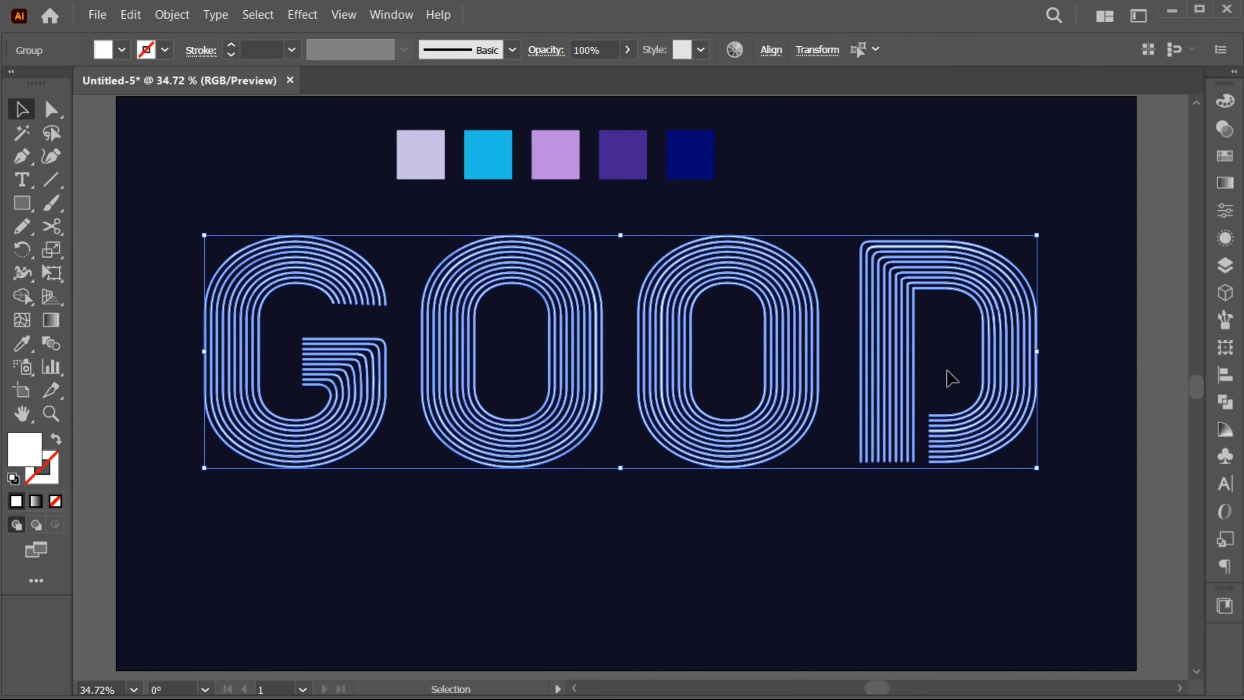
Apply a gradient fill to GOOD and add stops for lavender, cyan, purple, violet and navy.
{"action": "left_click", "coordinate": [1225, 183]}
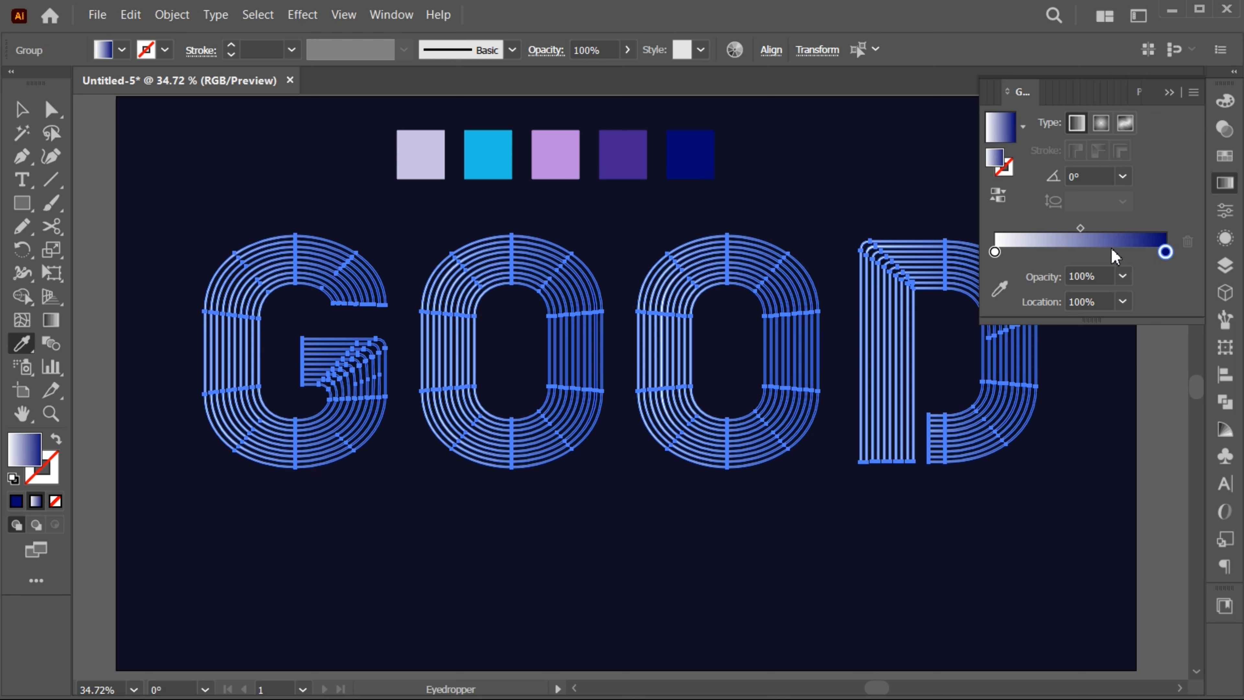
{"action": "left_click_drag", "start_coordinate": [1165, 252], "coordinate": [1121, 252]}
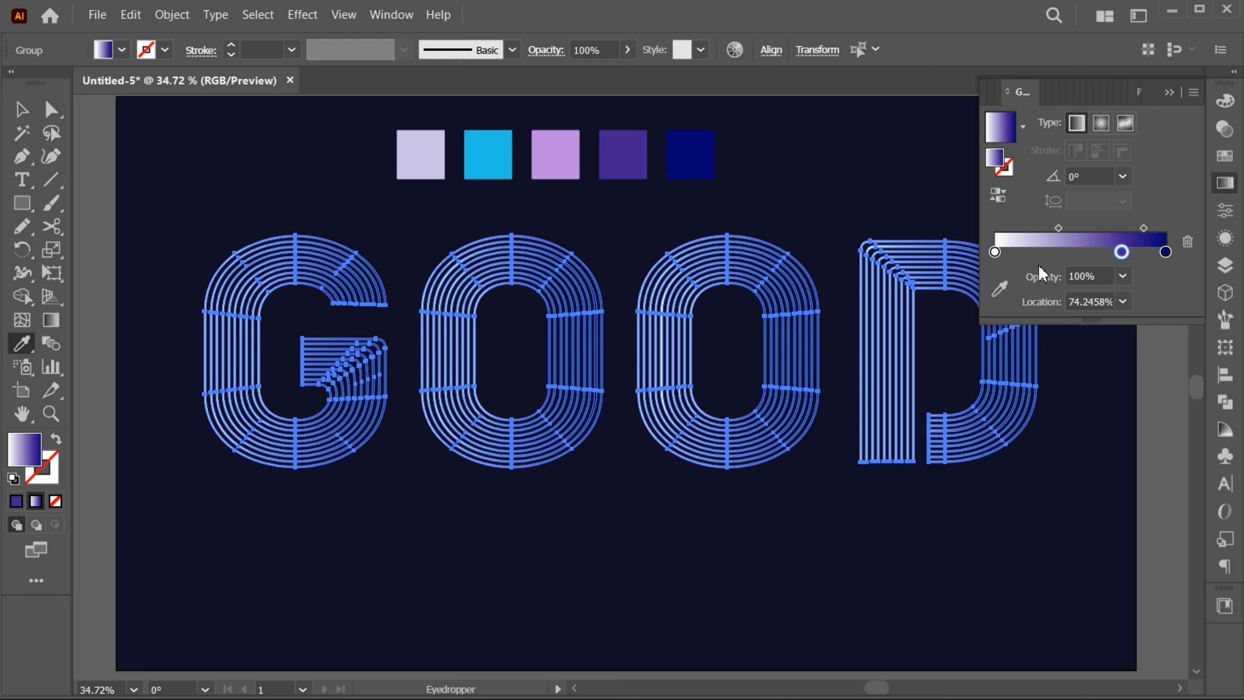
{"action": "left_click_drag", "start_coordinate": [1121, 251], "coordinate": [1068, 251]}
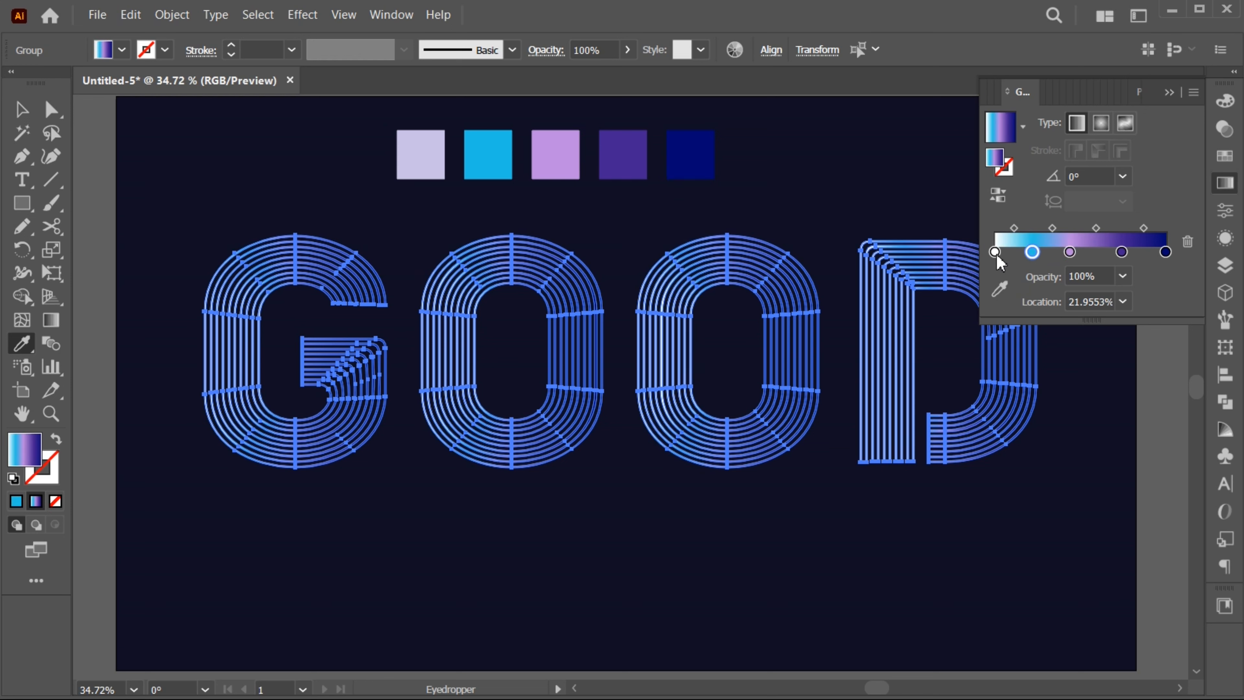
{"action": "left_click_drag", "start_coordinate": [995, 252], "coordinate": [995, 252]}
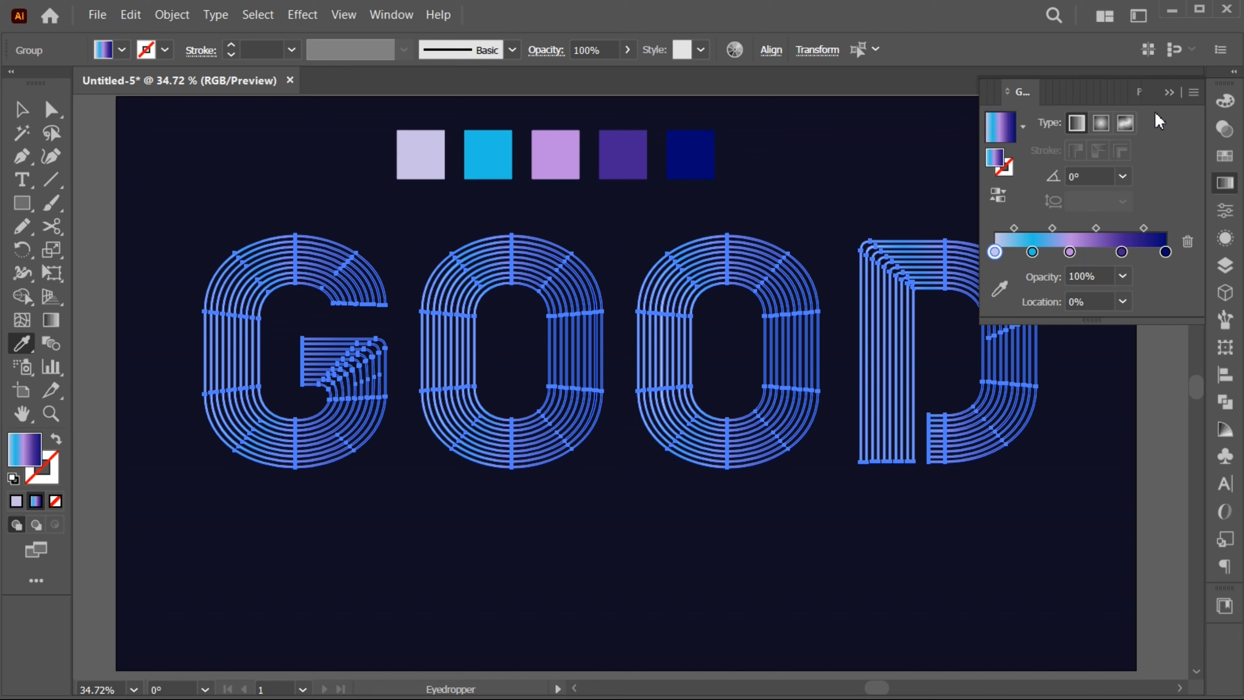